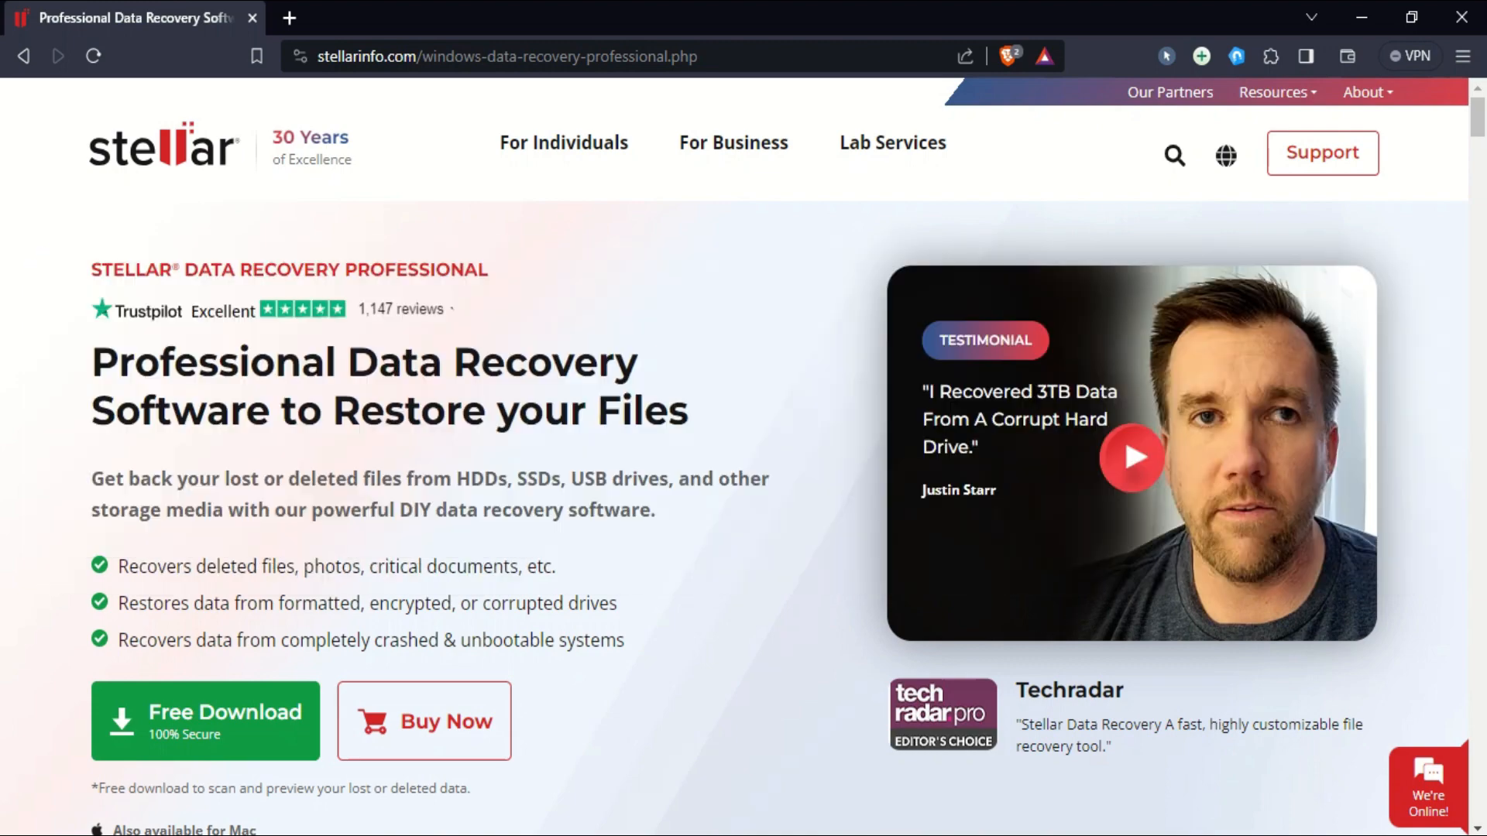
Review the feature list and supported file types, accept the license and launch Stellar Data Recovery.
triple_click(290, 270)
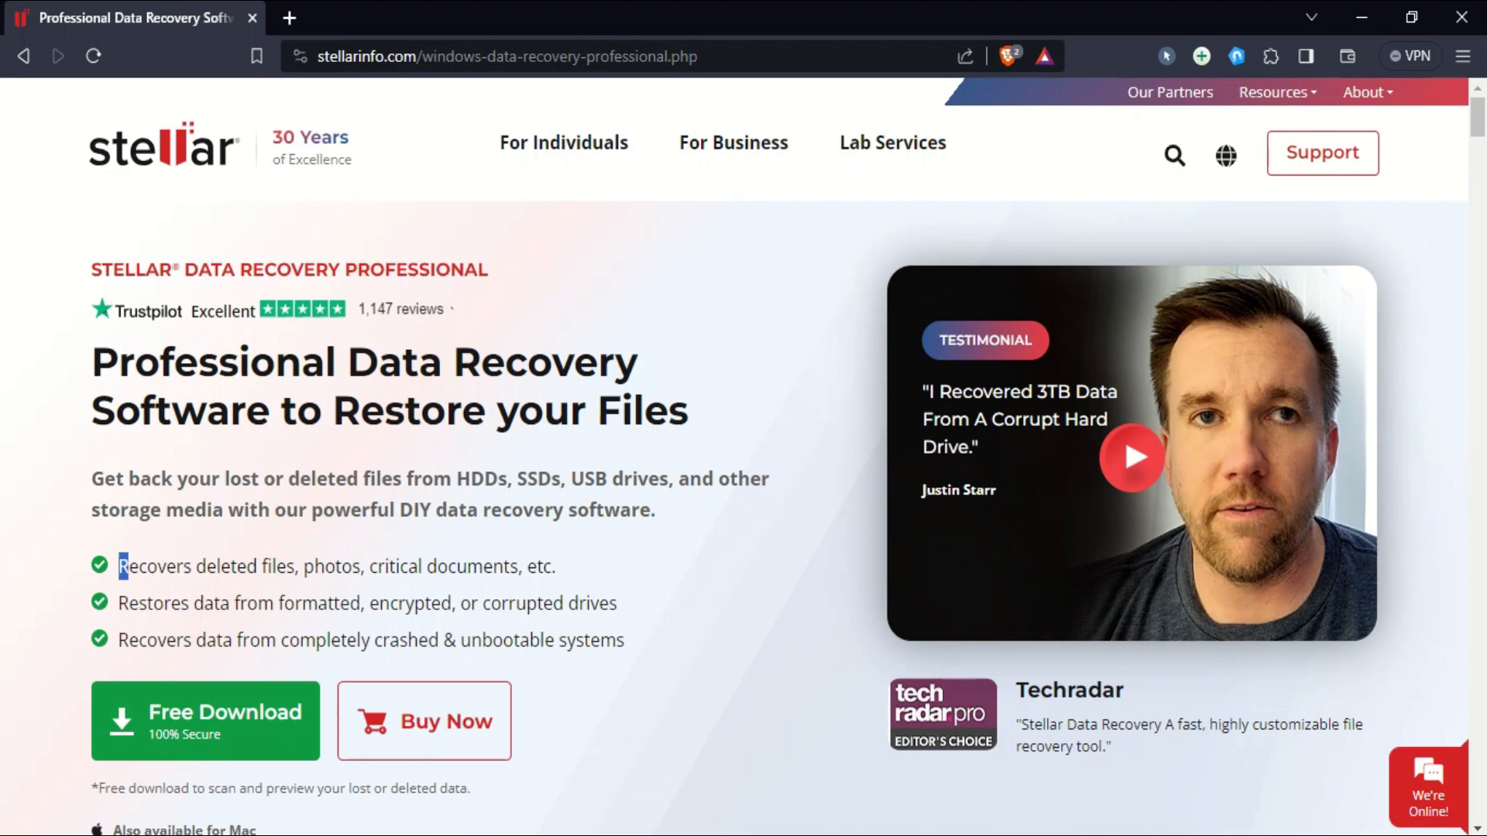
left_click_drag(121, 567, 624, 640)
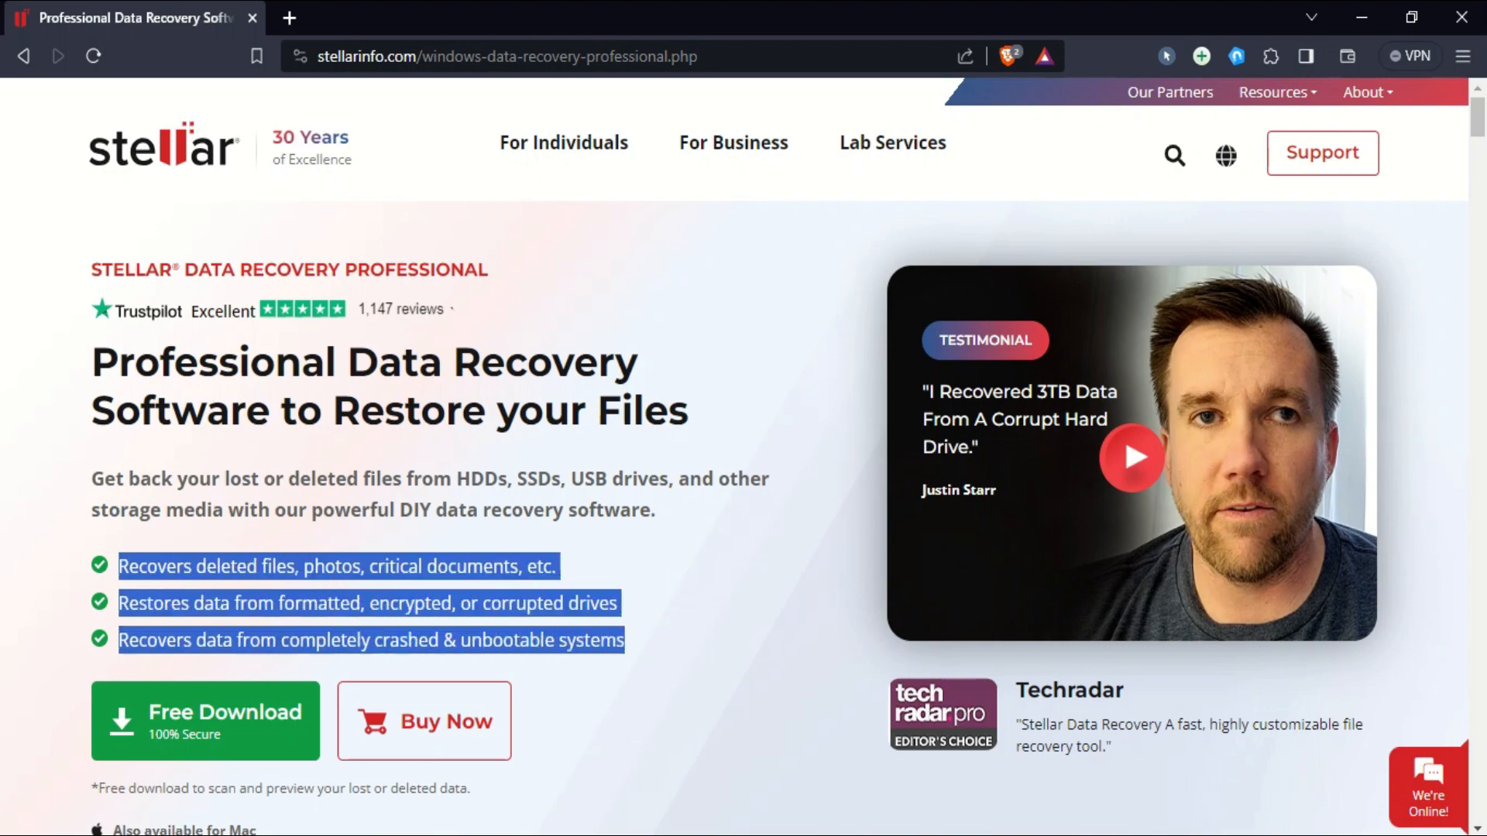
scroll("down", 3)
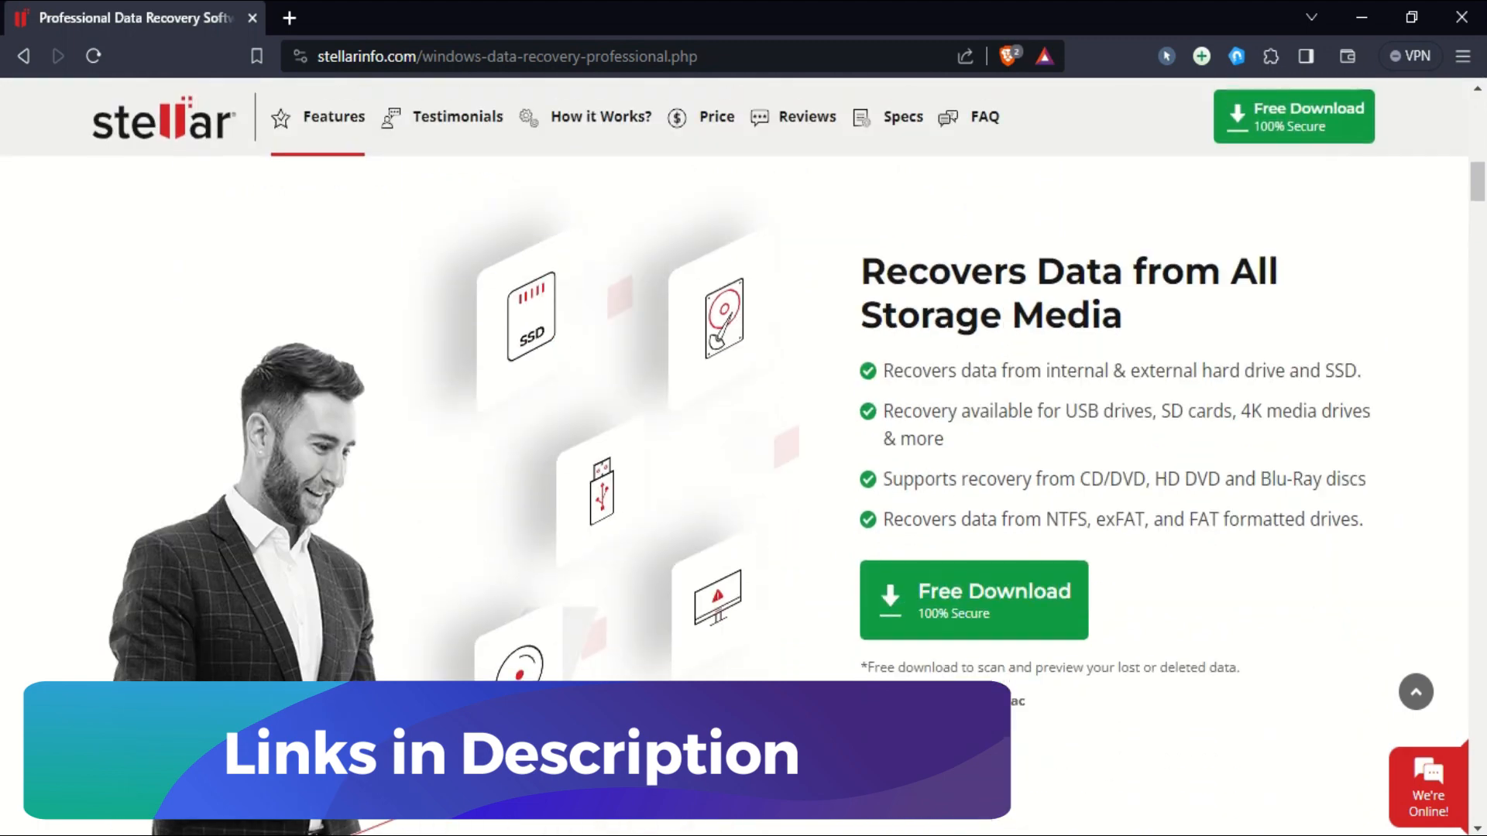
left_click(819, 230)
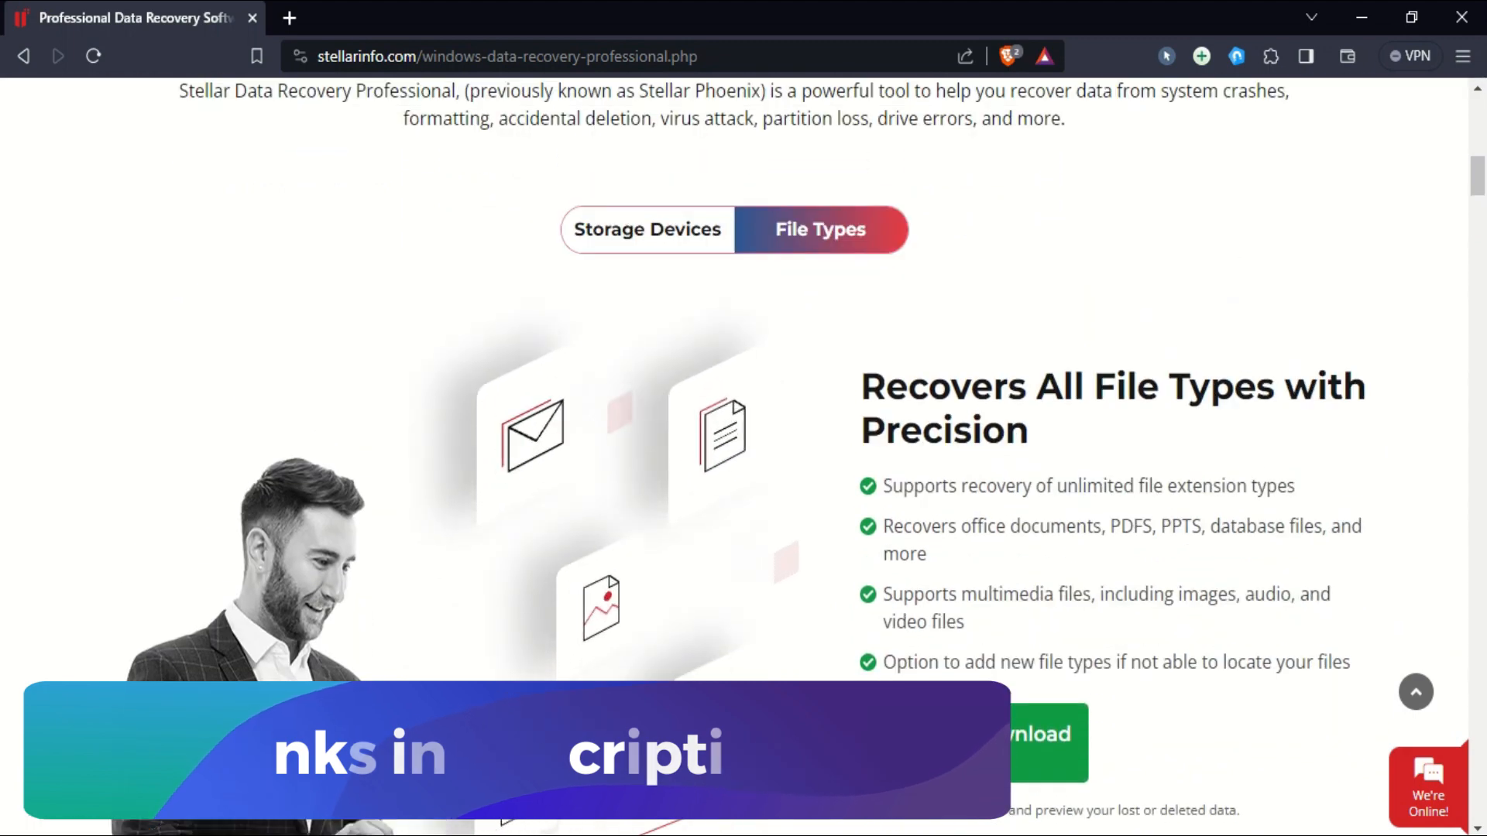
scroll("up", 3)
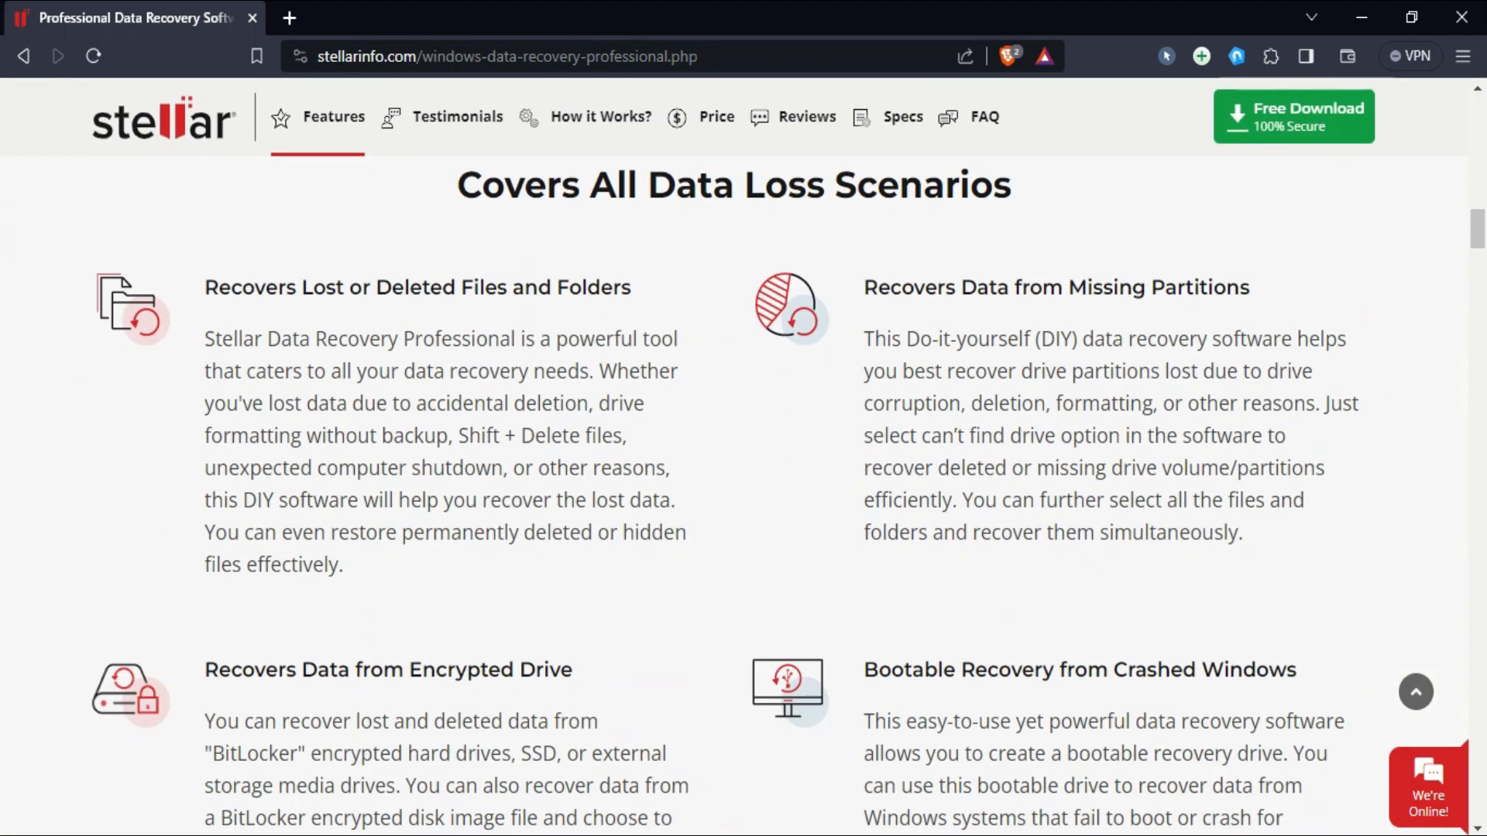
scroll("down", 3)
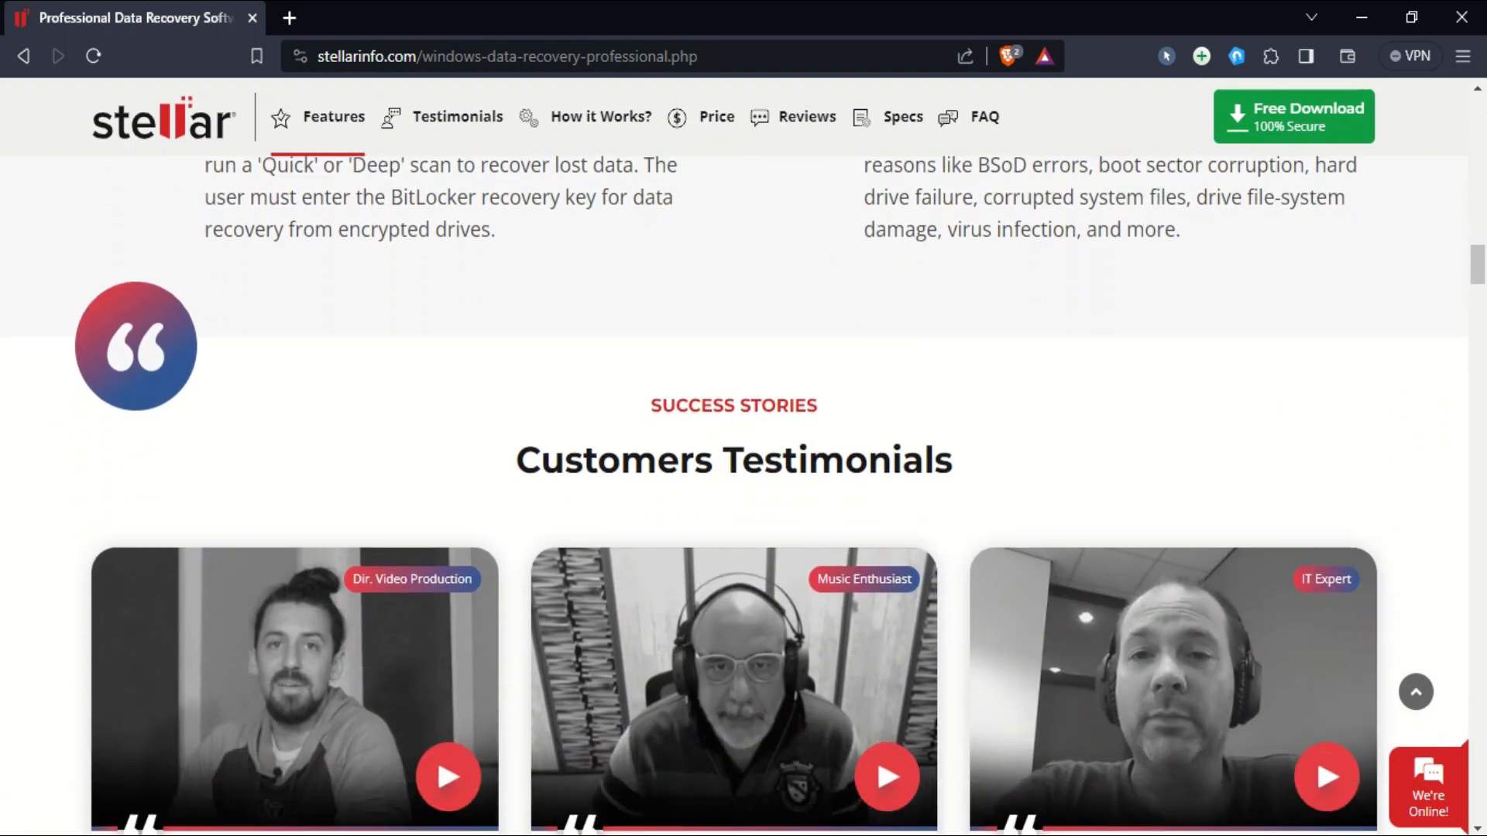
scroll("down", 3)
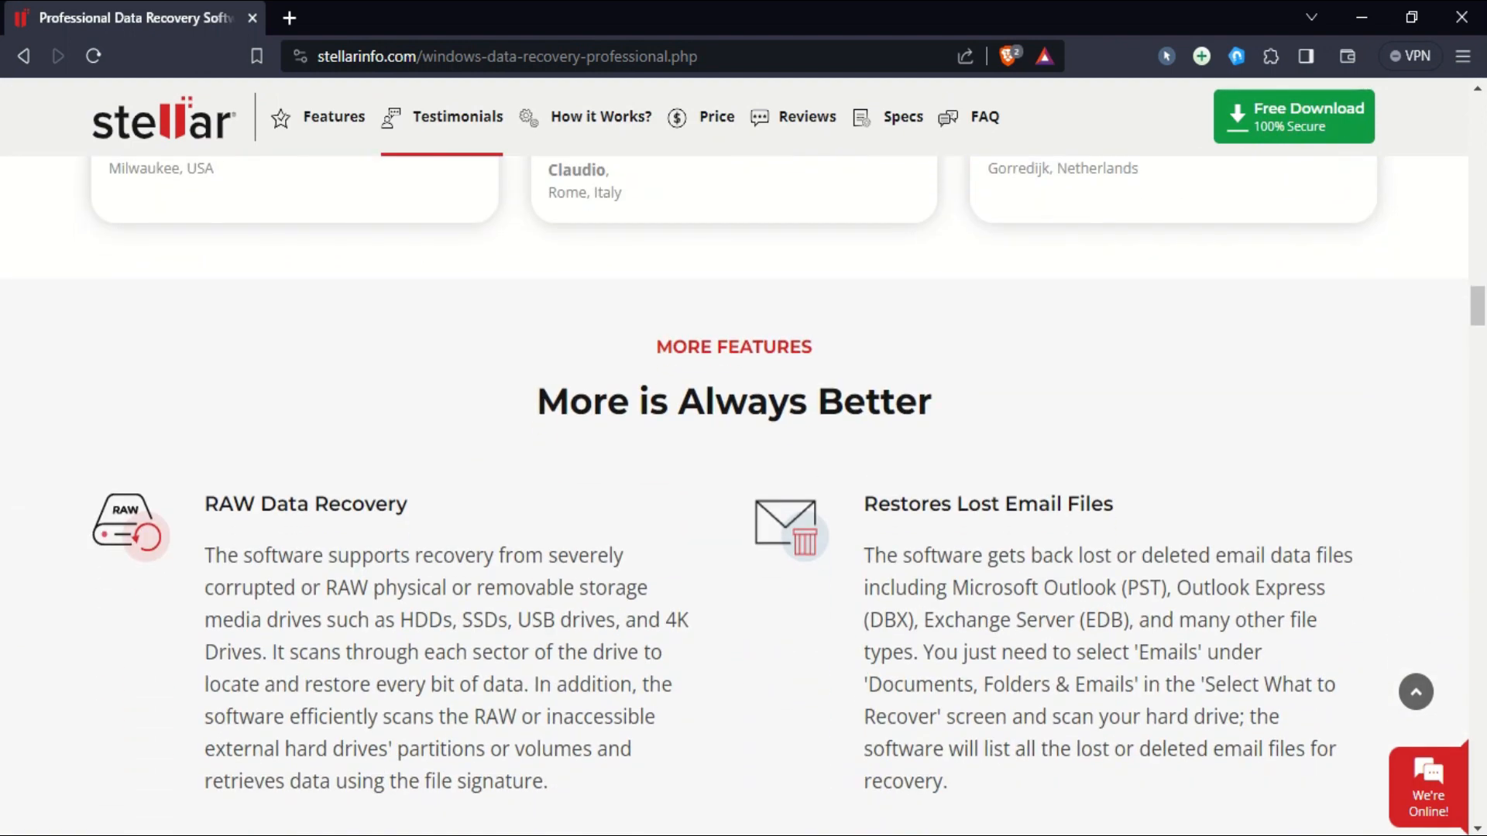
scroll("down", 3)
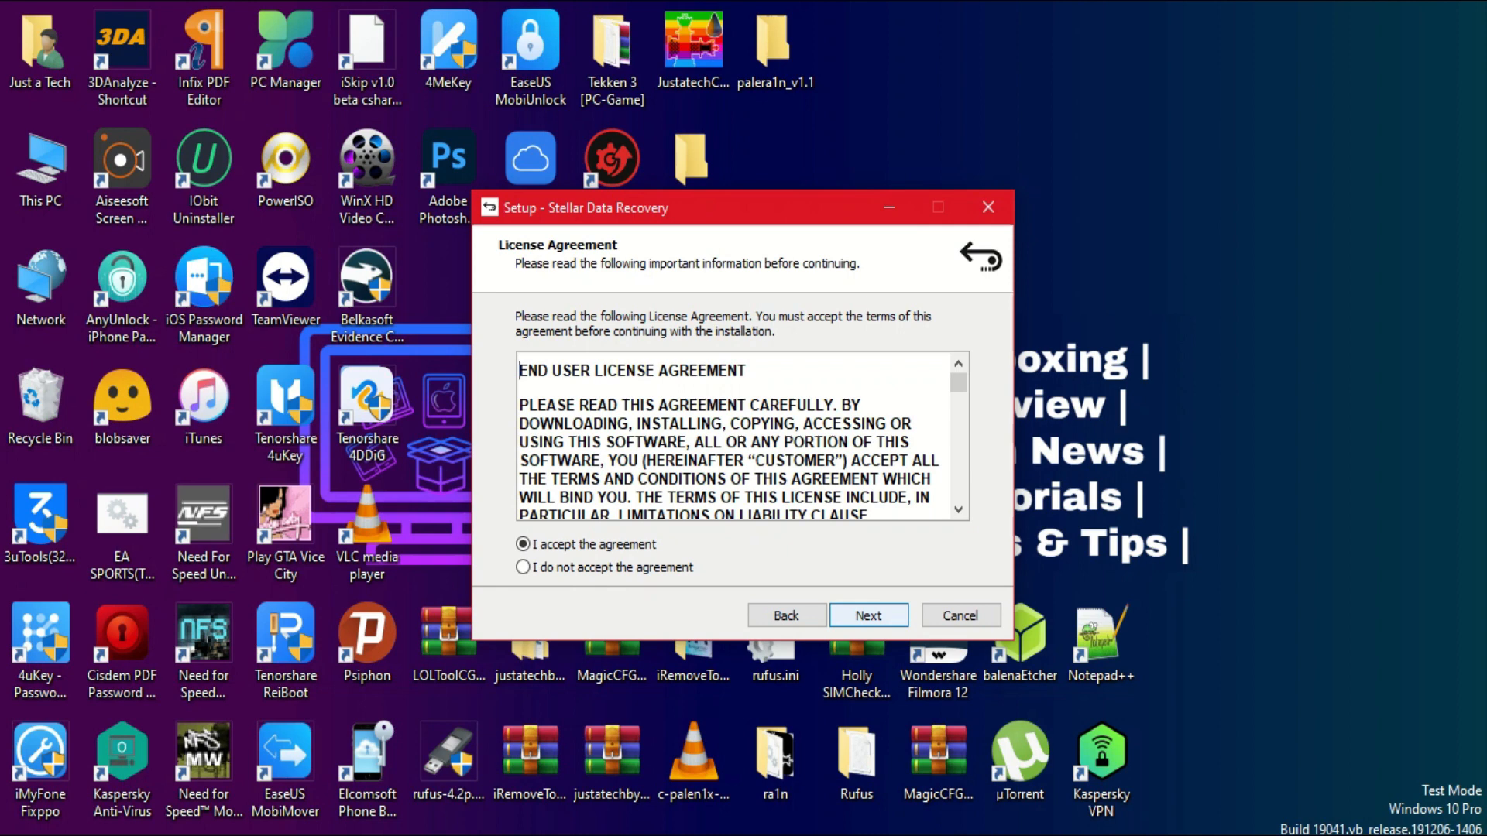
left_click(867, 615)
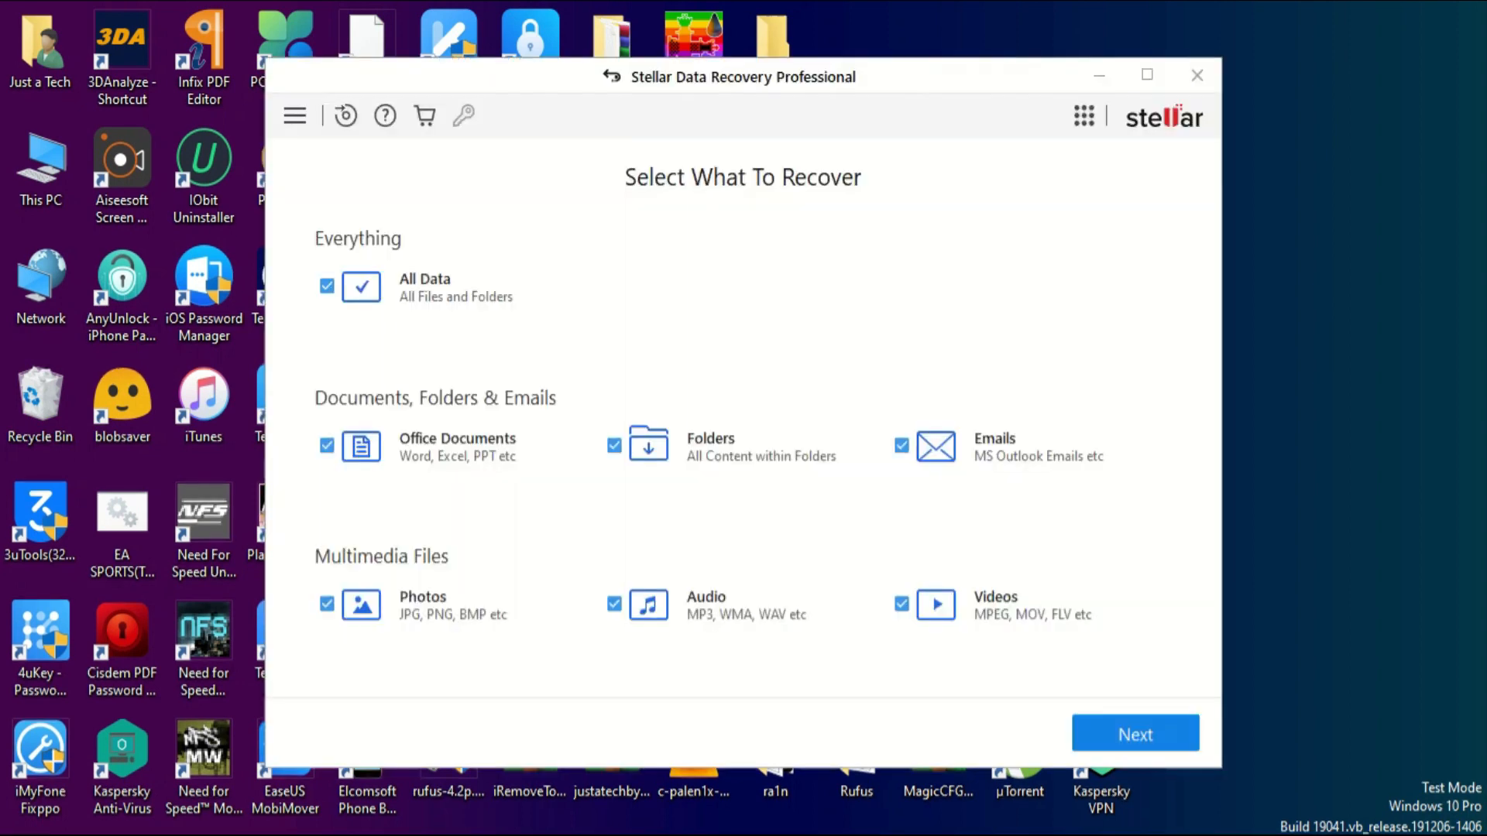
left_click(327, 285)
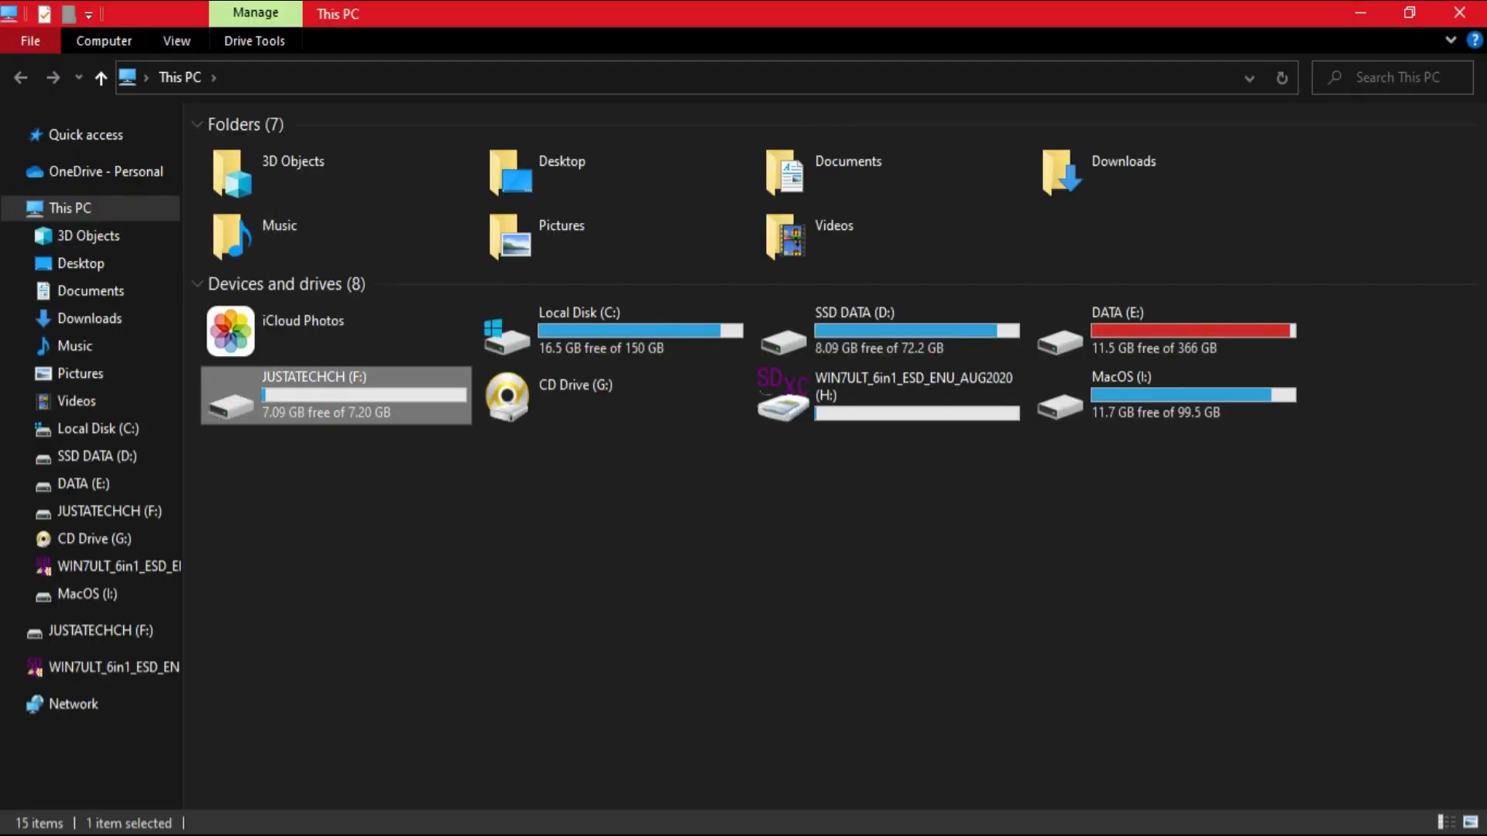
Quick-format the JUSTATECHCH (F:) USB drive as FAT32 from its context menu and confirm completion.
double_click(336, 393)
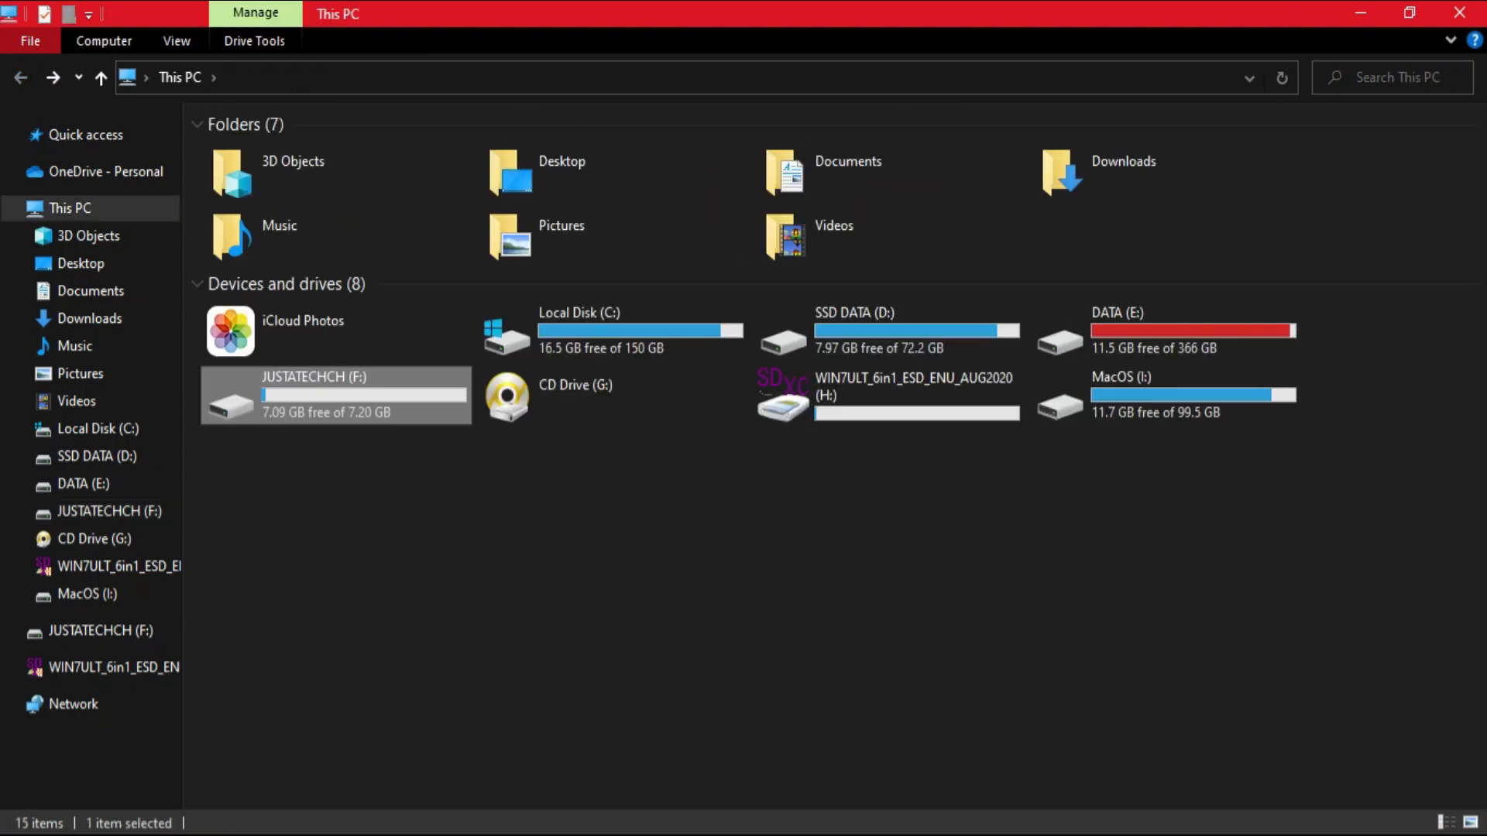
right_click(335, 394)
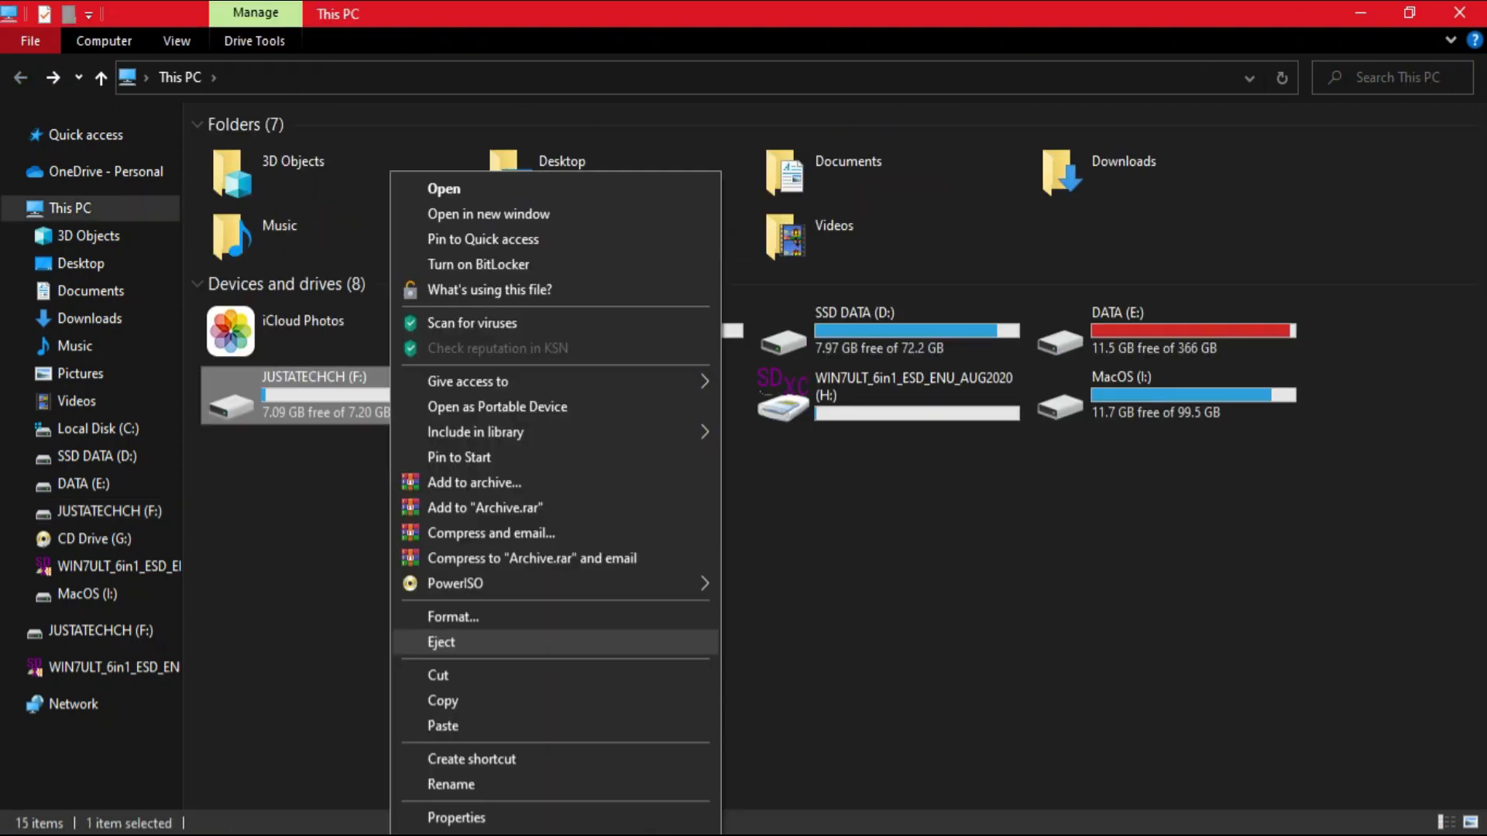
left_click(453, 616)
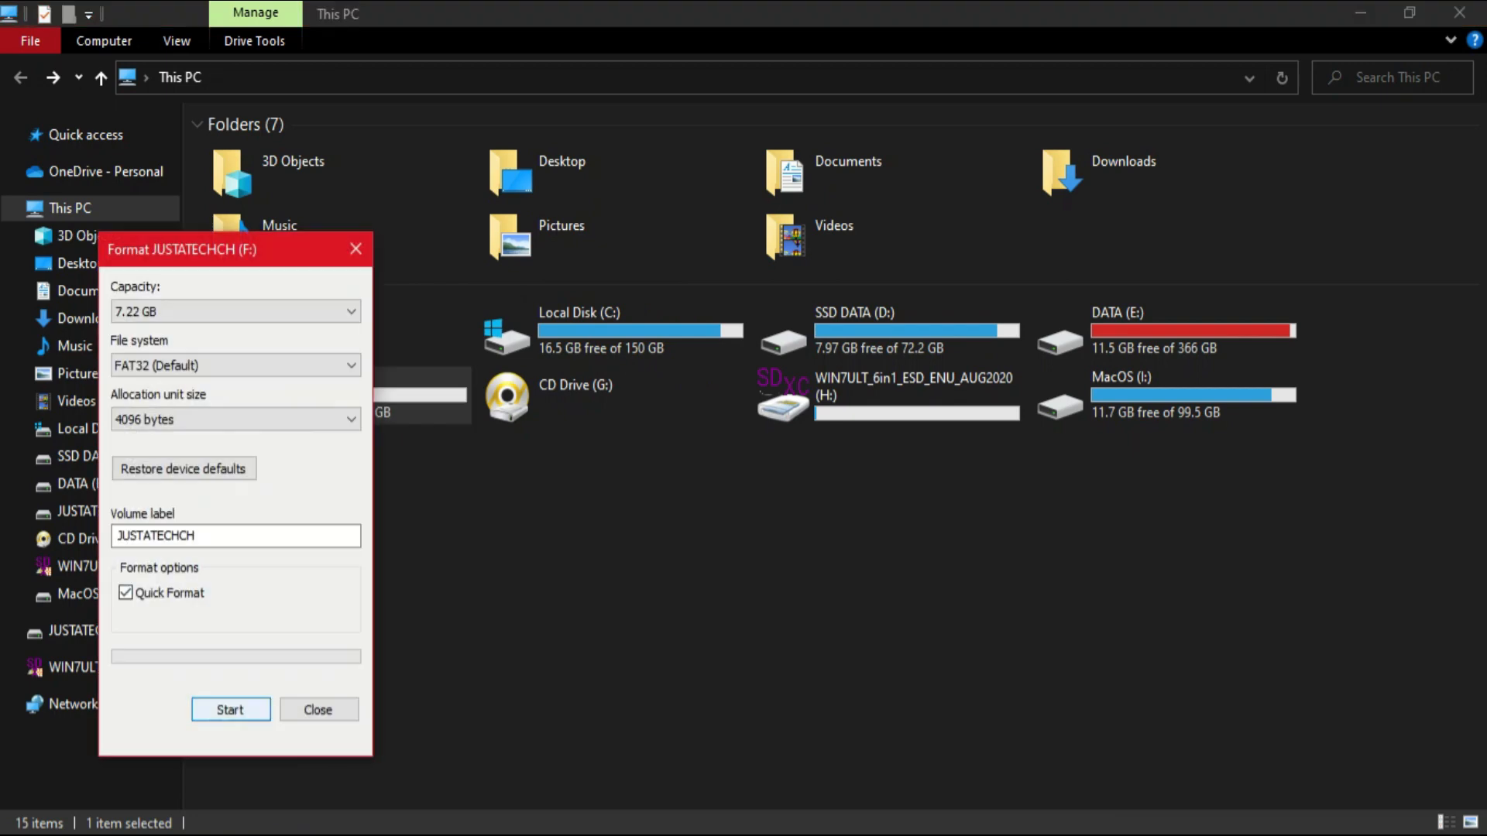
left_click(229, 709)
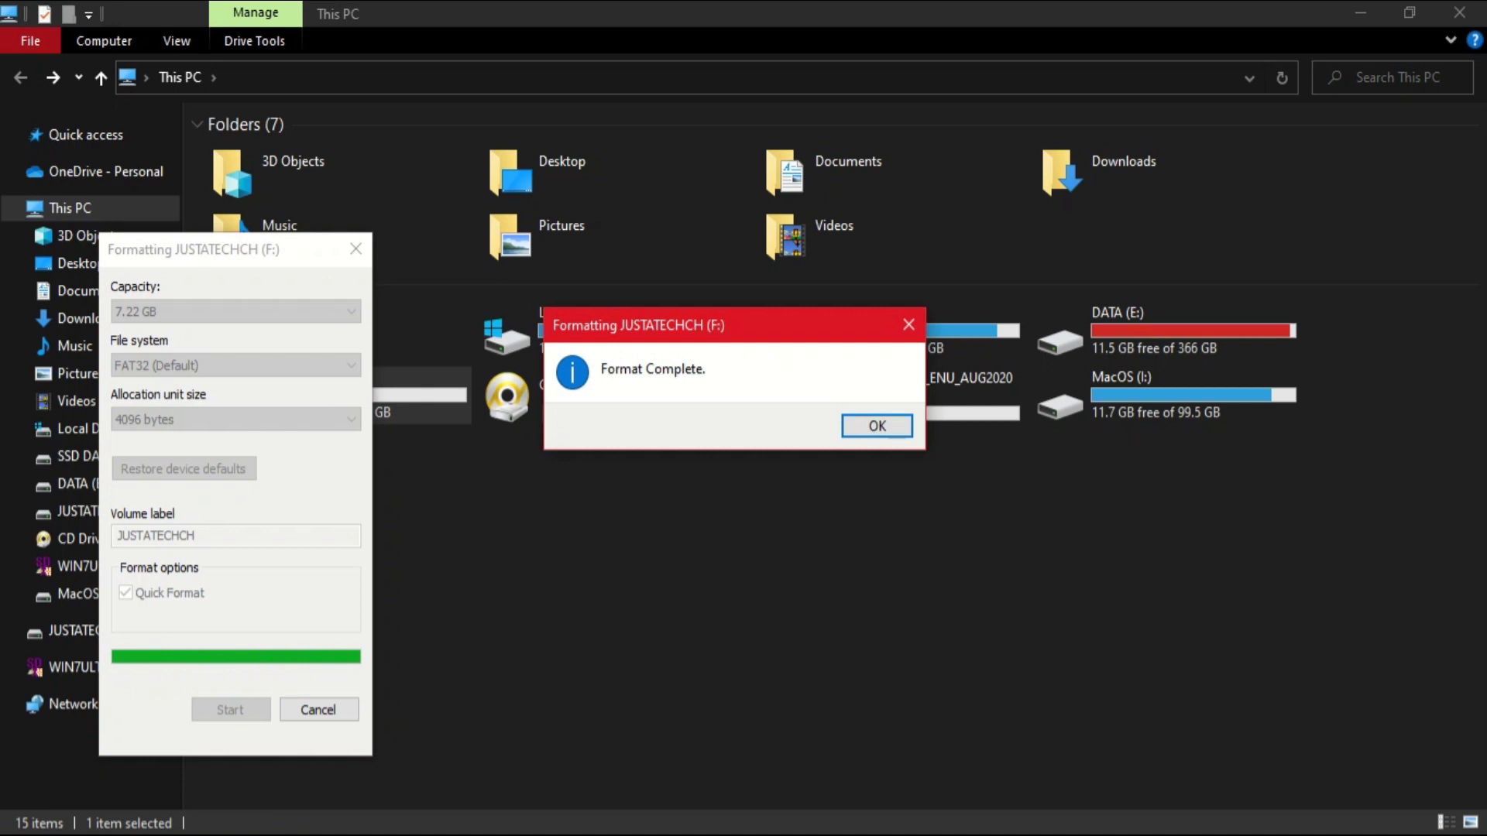
left_click(873, 425)
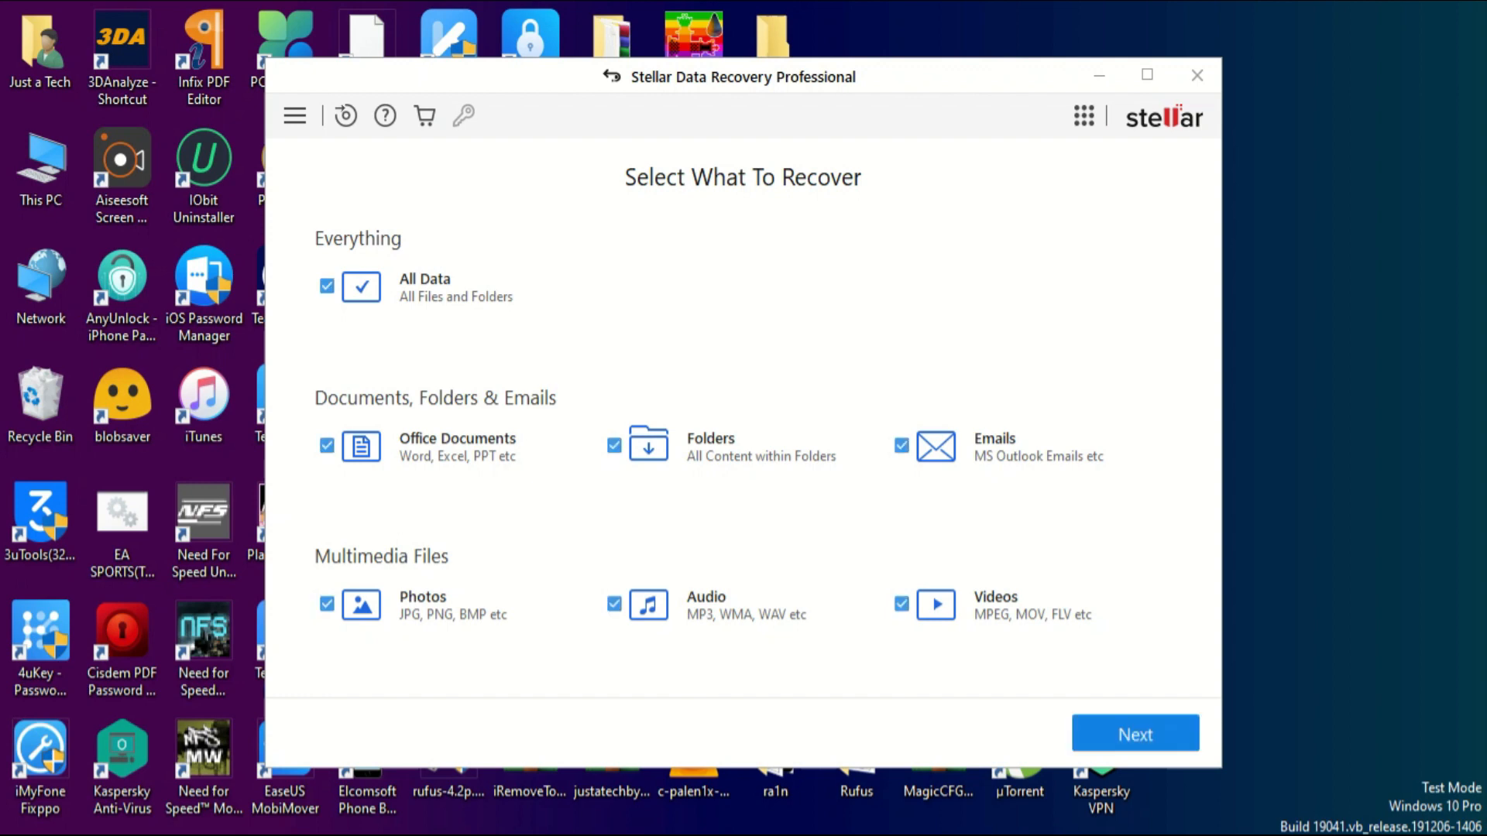
Choose the JUSTATECHCH (F:) drive as the source, switch Deep Scan on and start scanning.
left_click(1134, 732)
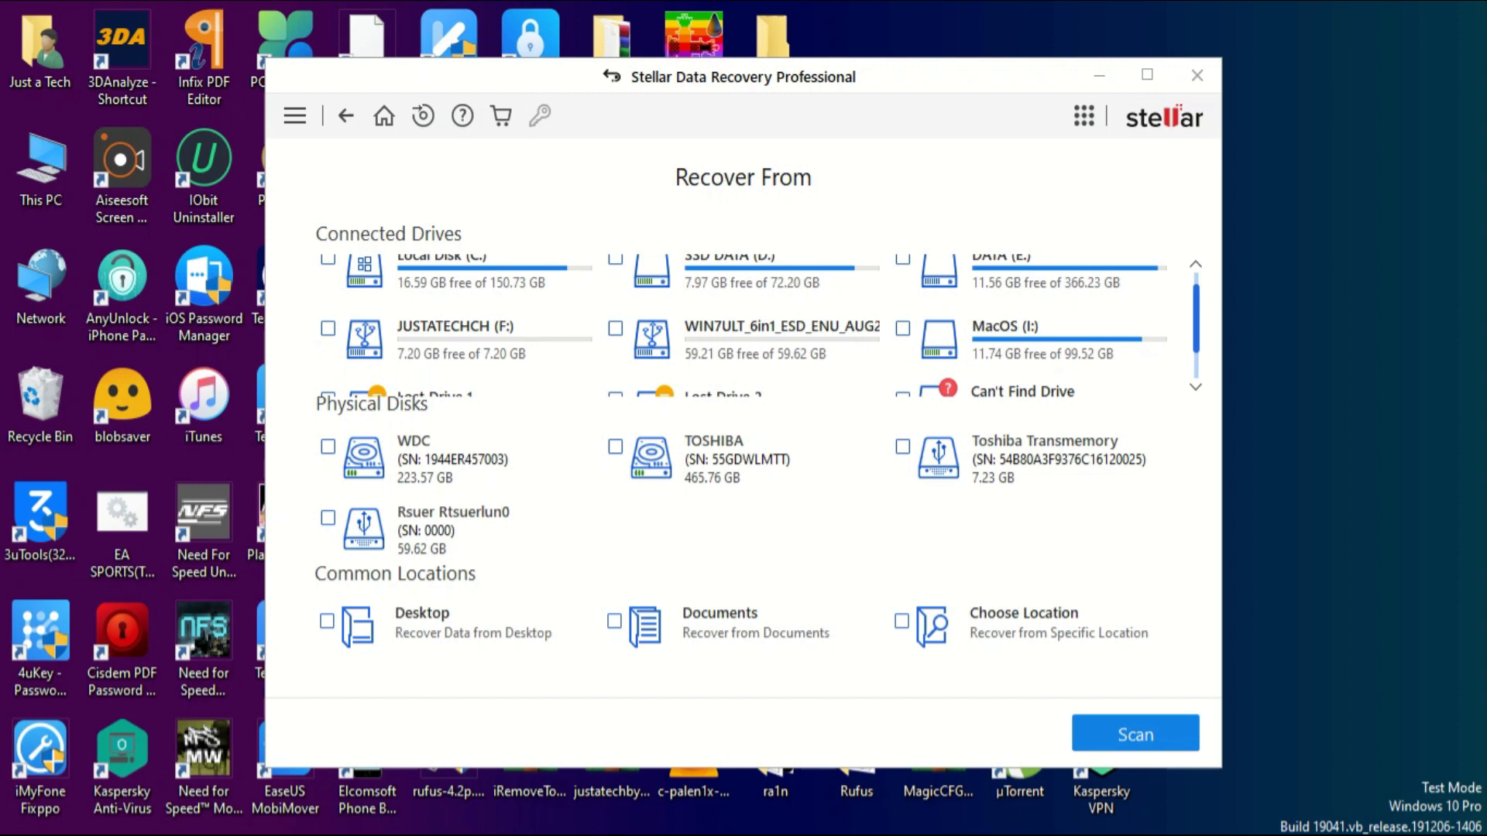
scroll("down", 3)
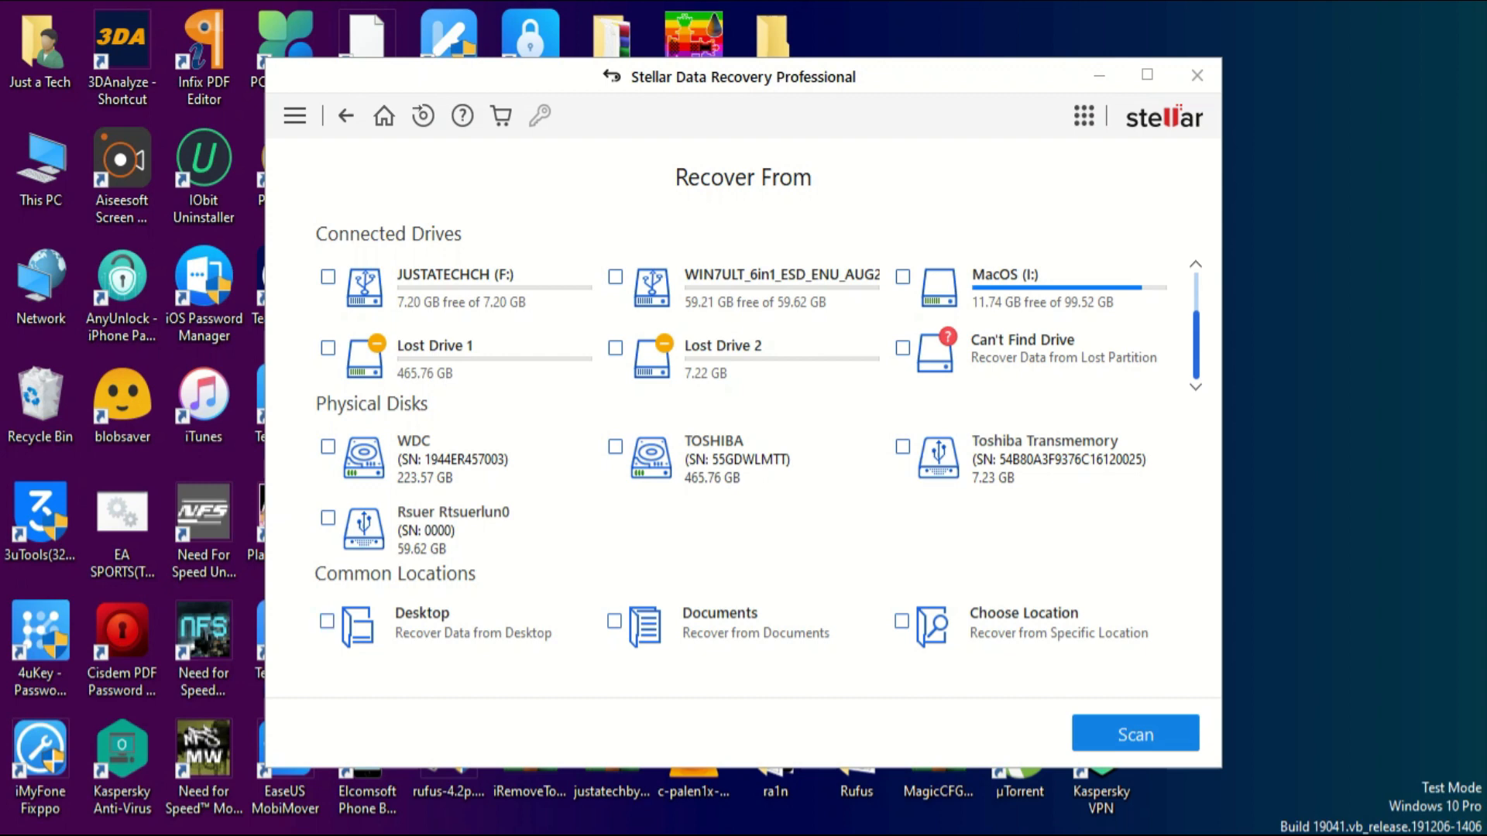
left_click(901, 619)
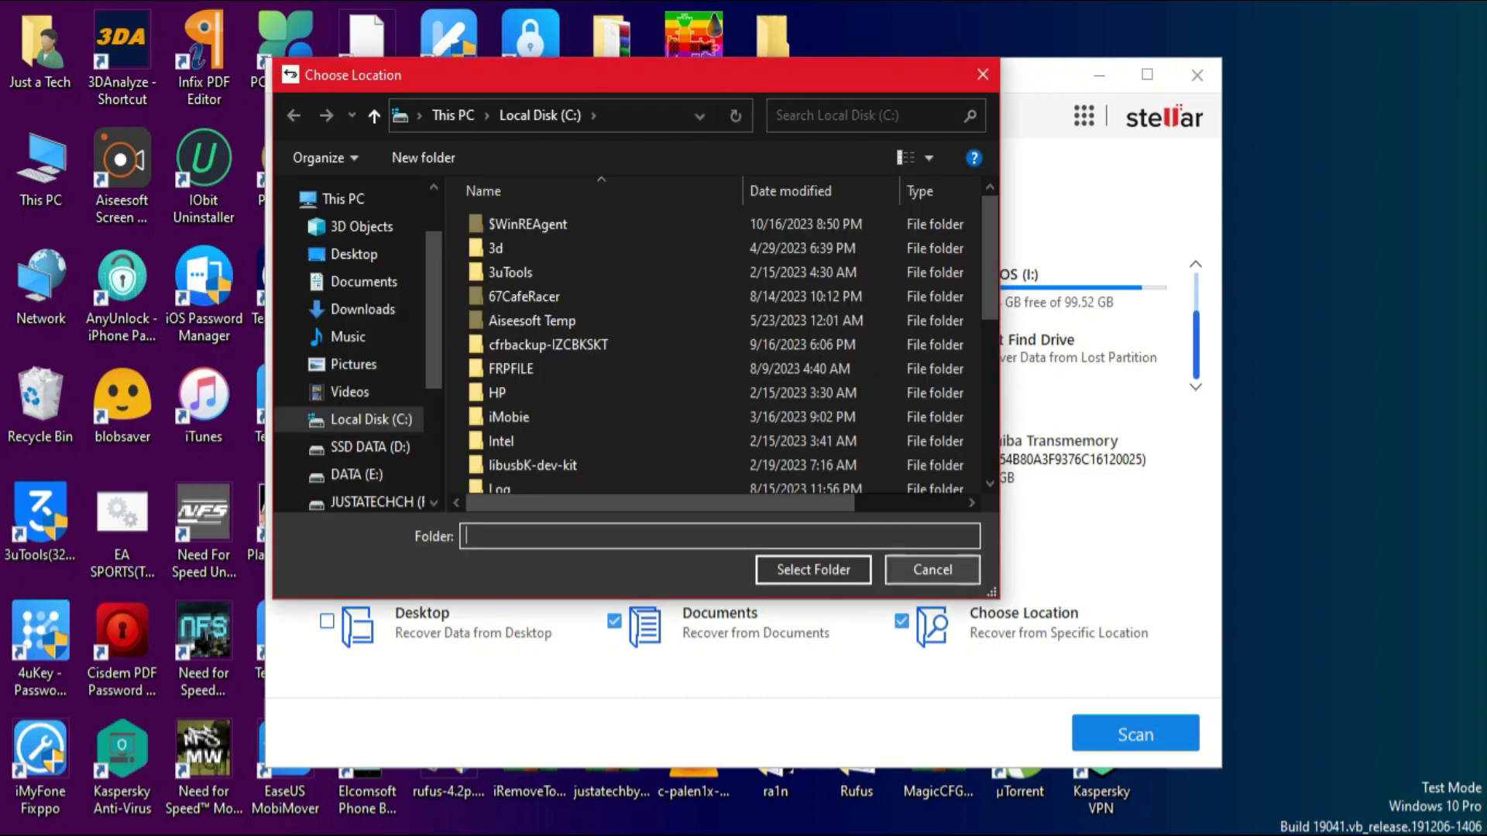
left_click(931, 570)
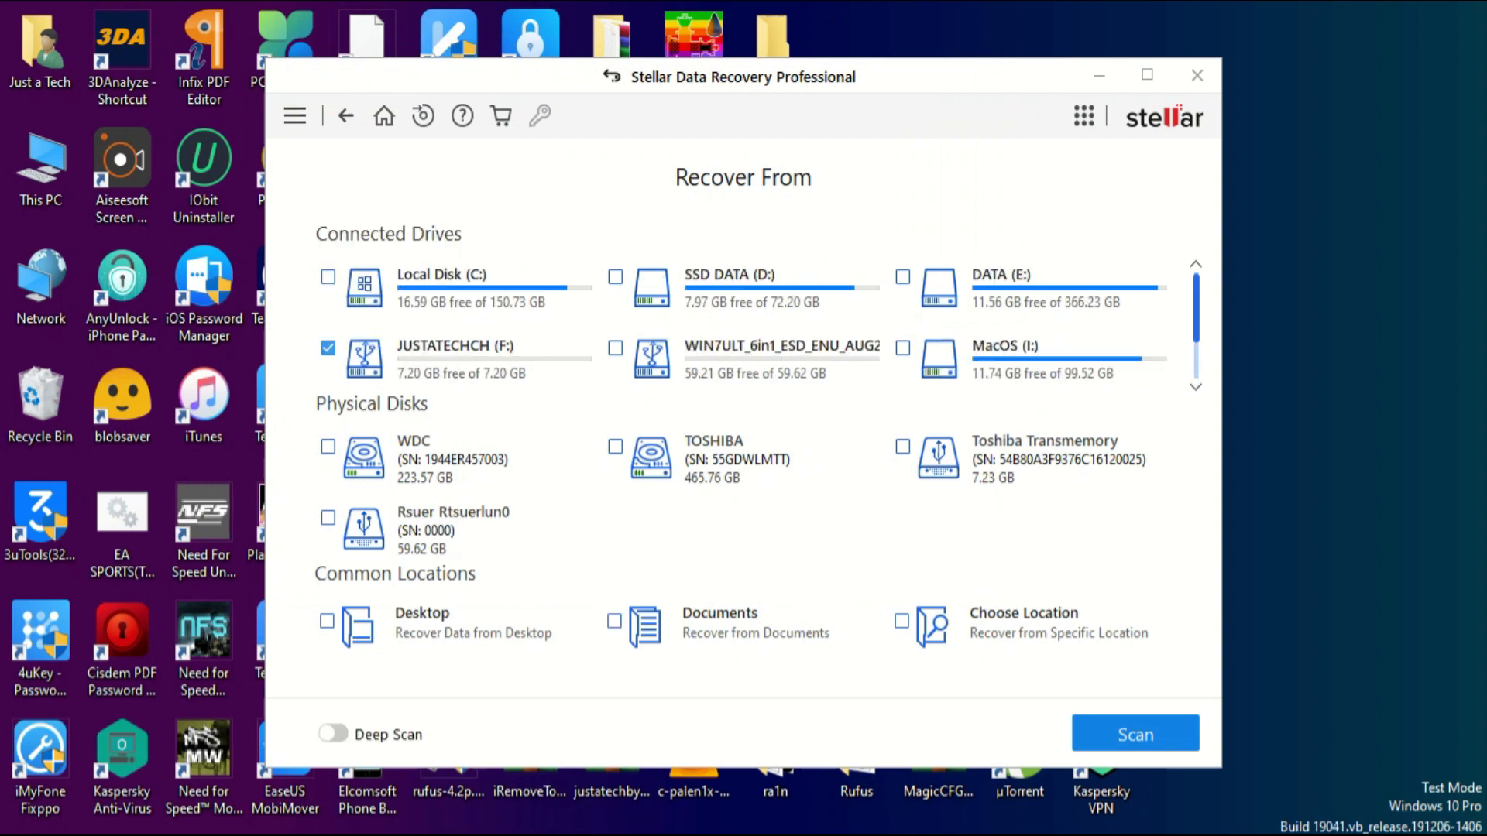
left_click(333, 734)
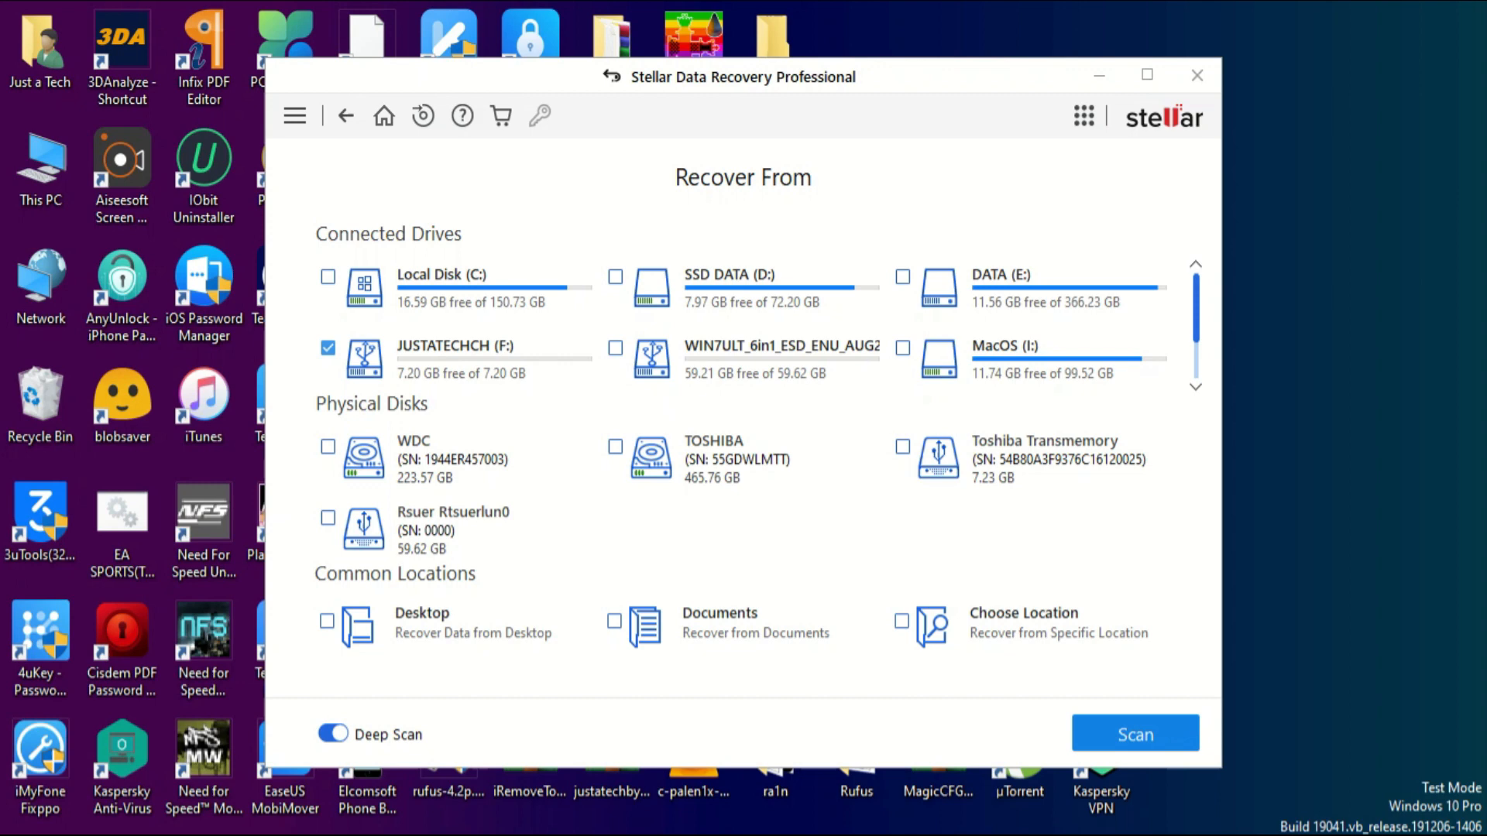
left_click(1134, 732)
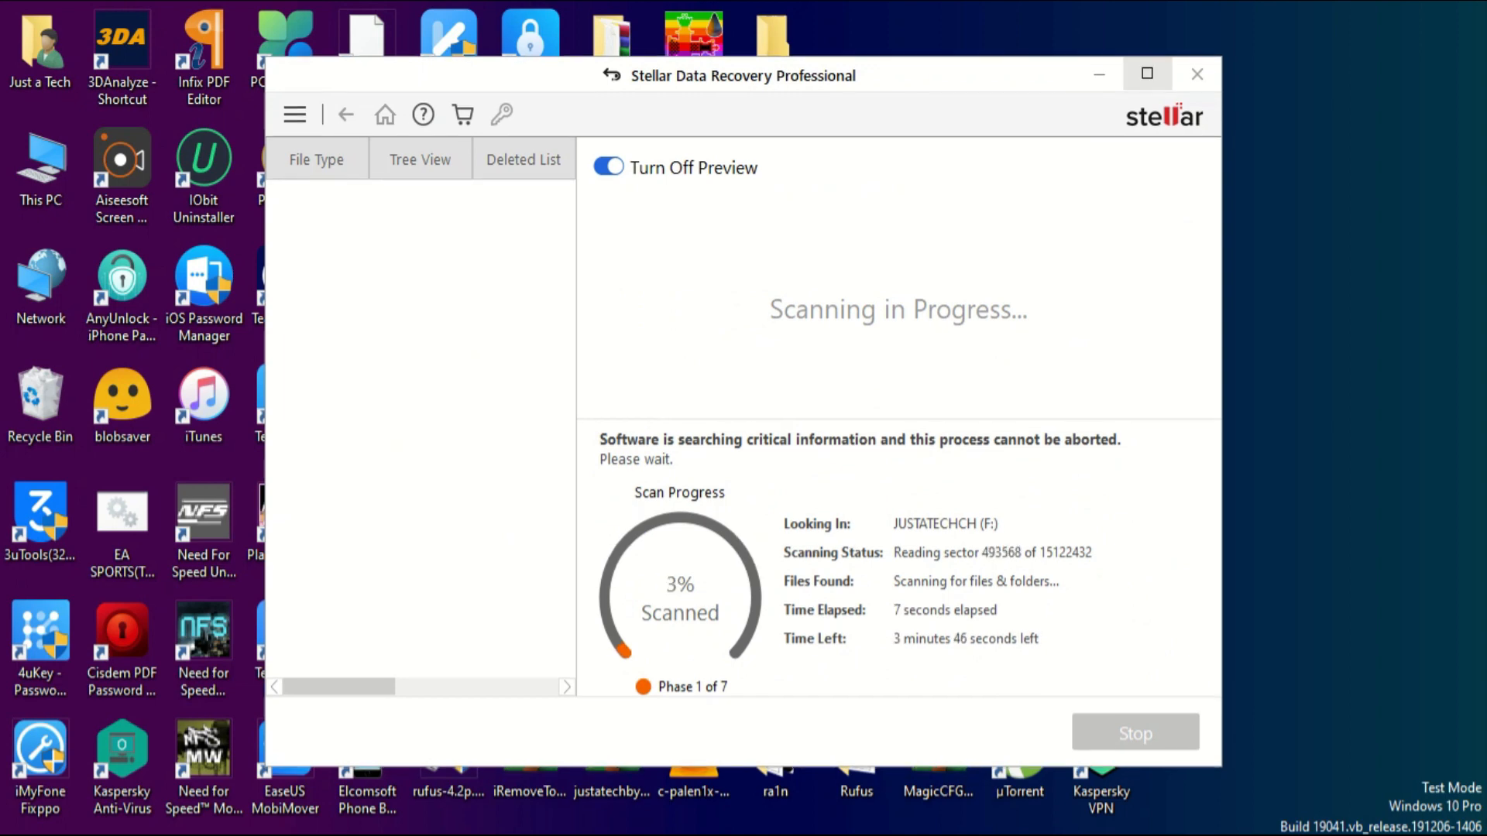
Maximize the Stellar window while the deep scan of JUSTATECHCH (F:) runs.
left_click(1146, 74)
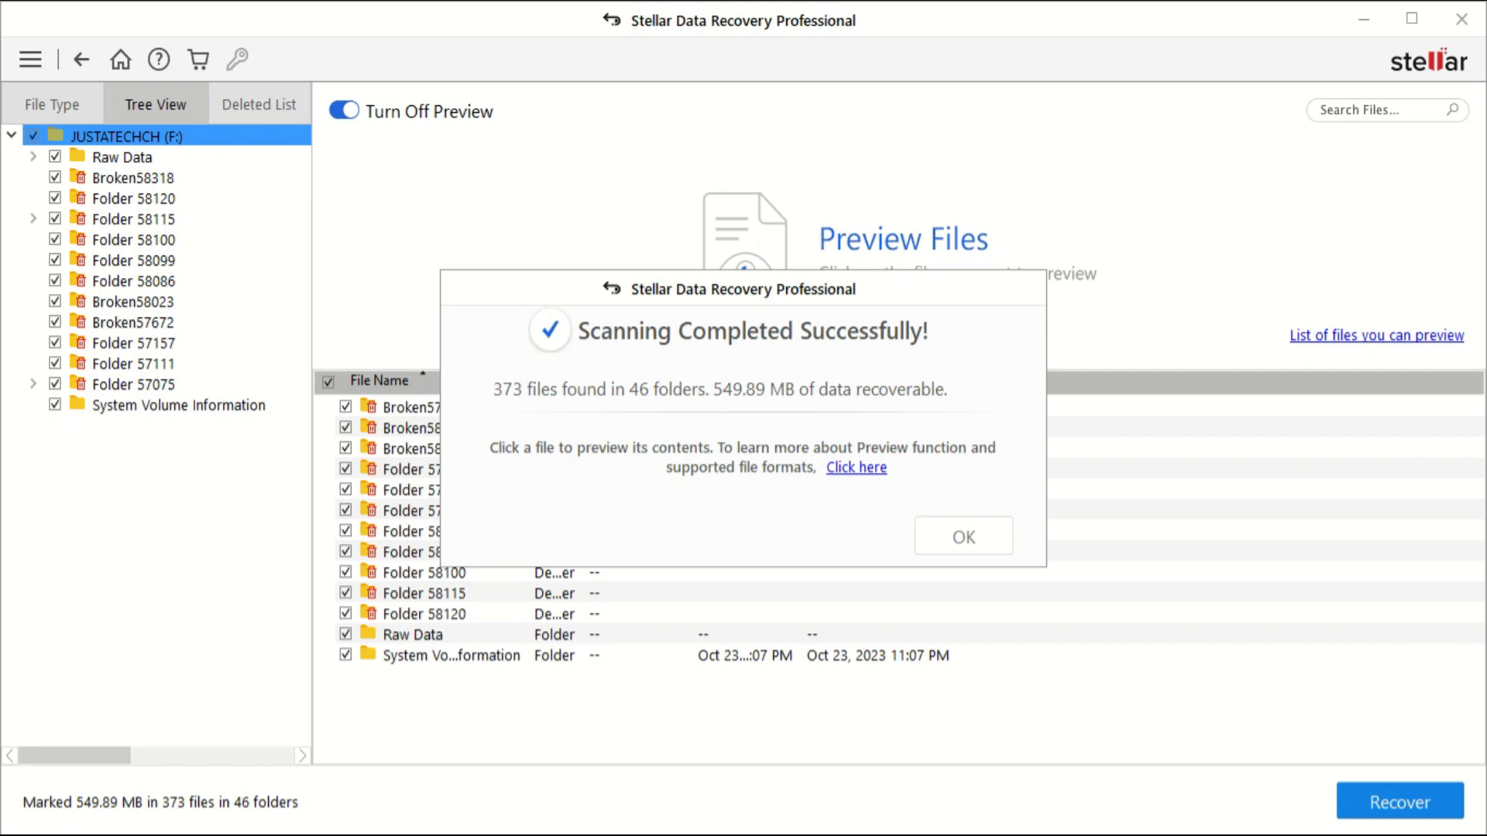
Dismiss the scan-complete message and browse the deleted Broken58318, Folder 57075 and Broken57672 folders.
left_click(961, 537)
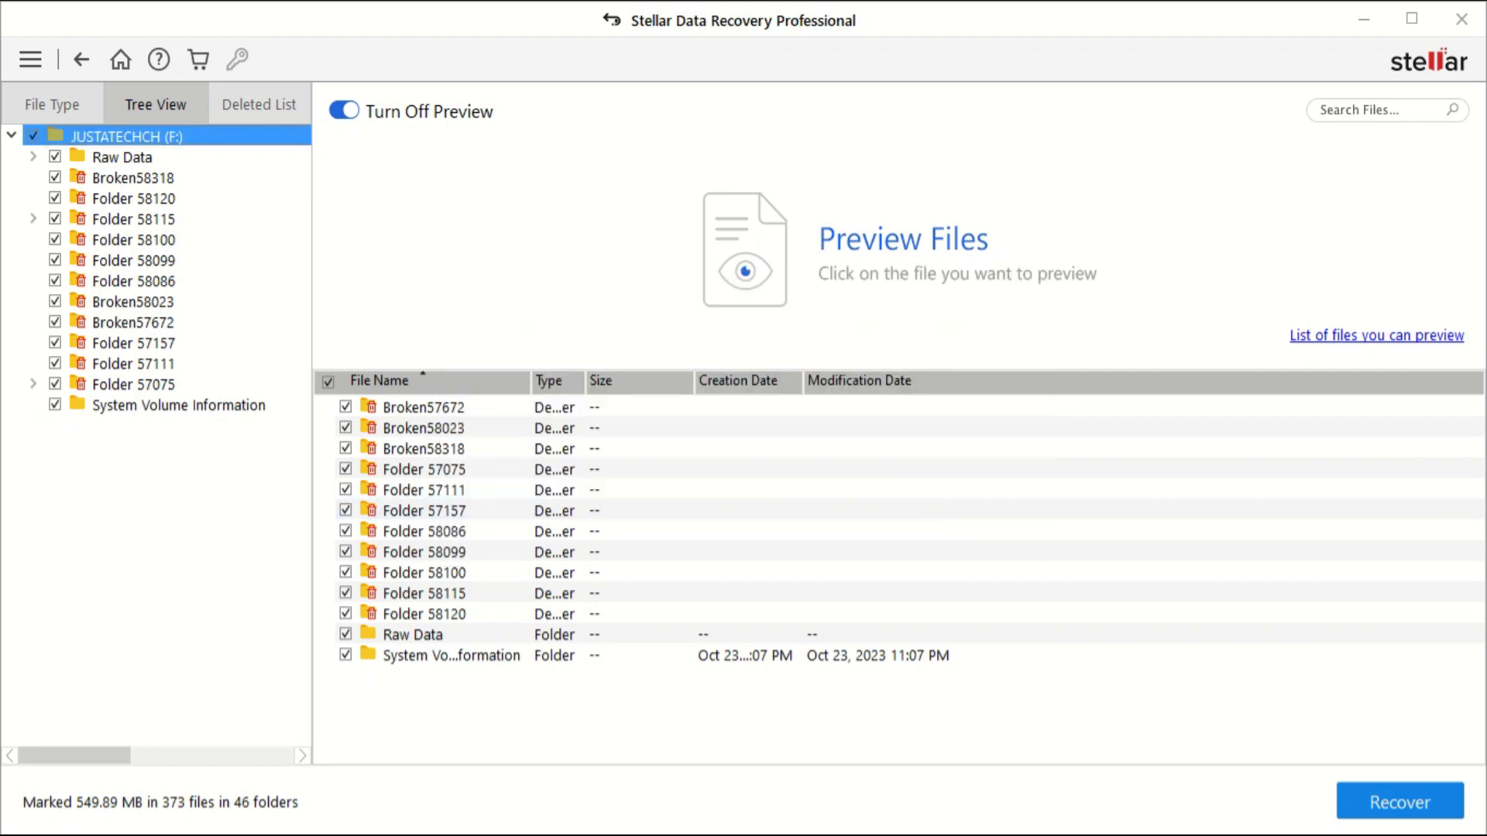
left_click(53, 103)
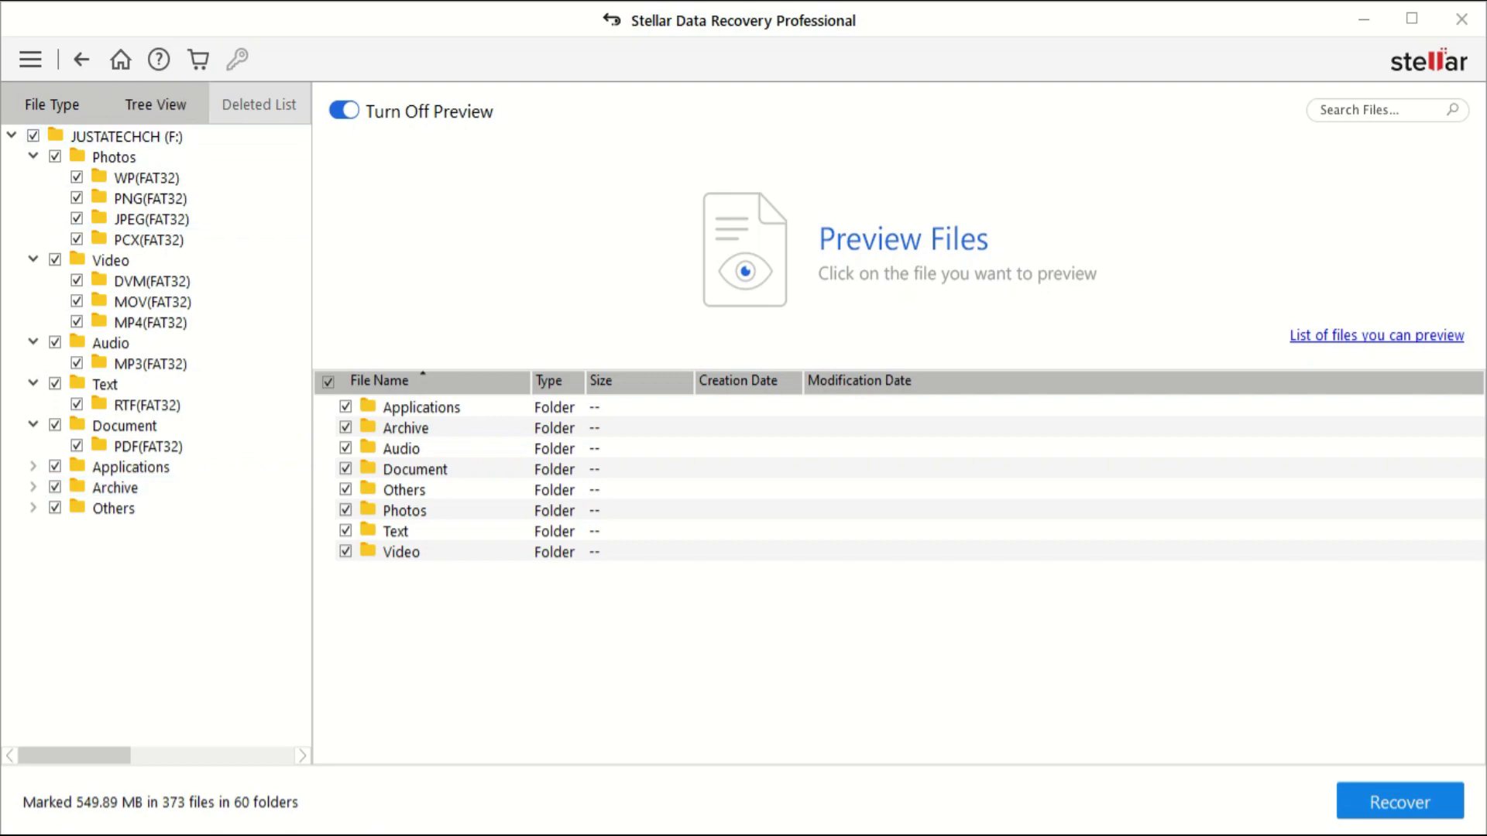
left_click(155, 104)
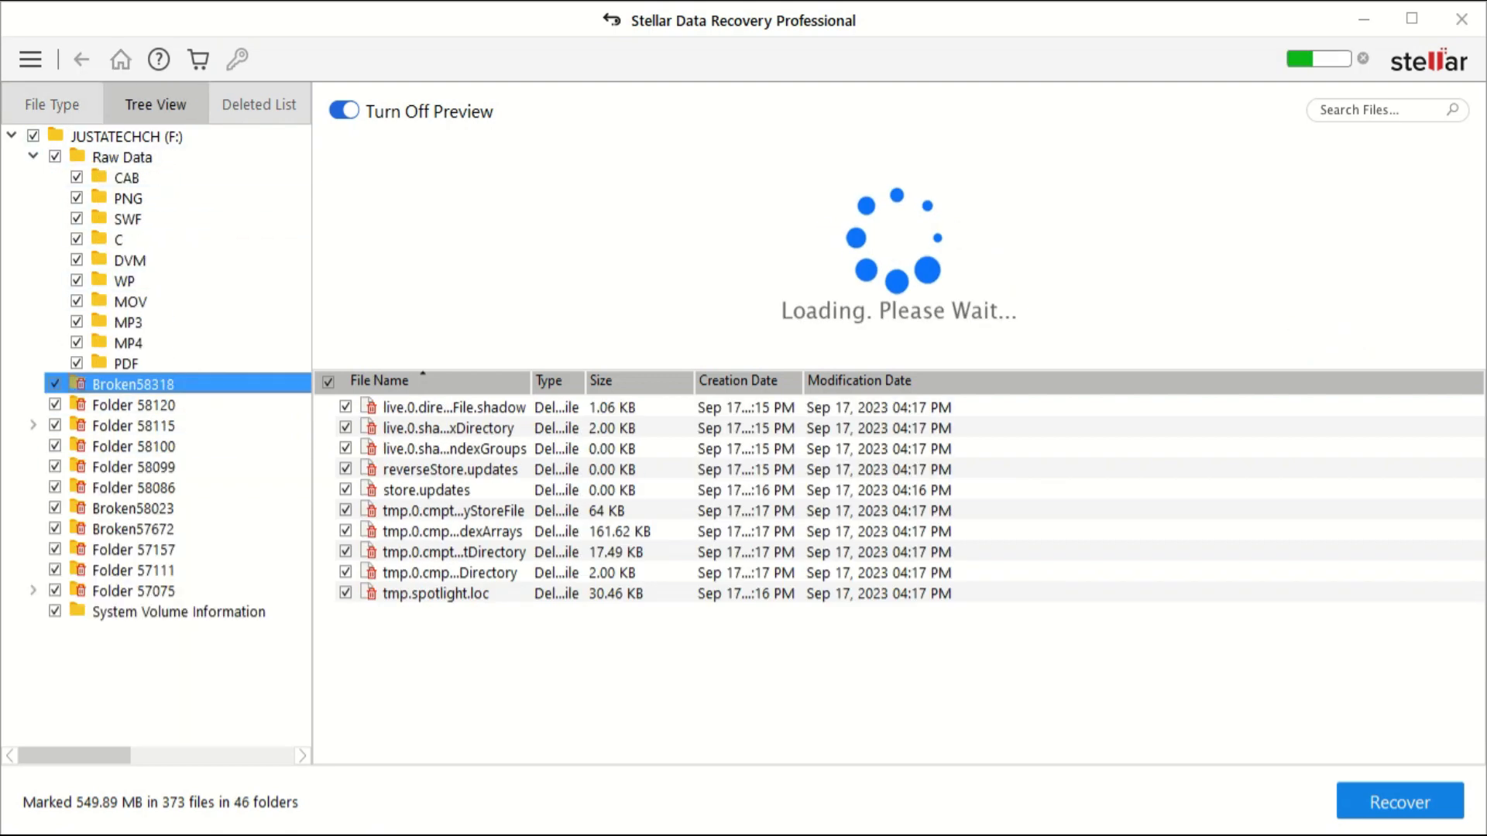
left_click(135, 590)
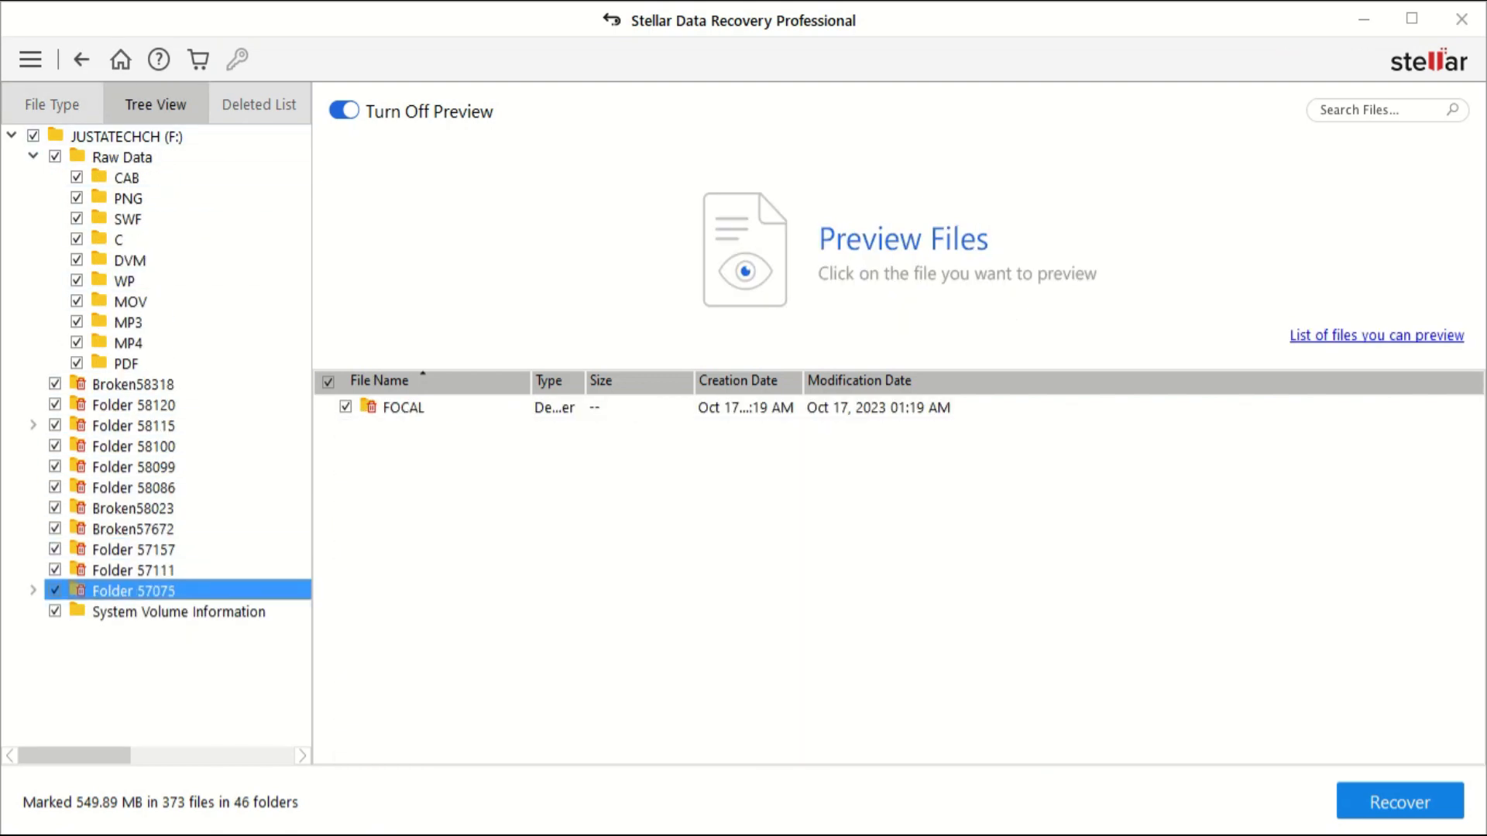
left_click(258, 104)
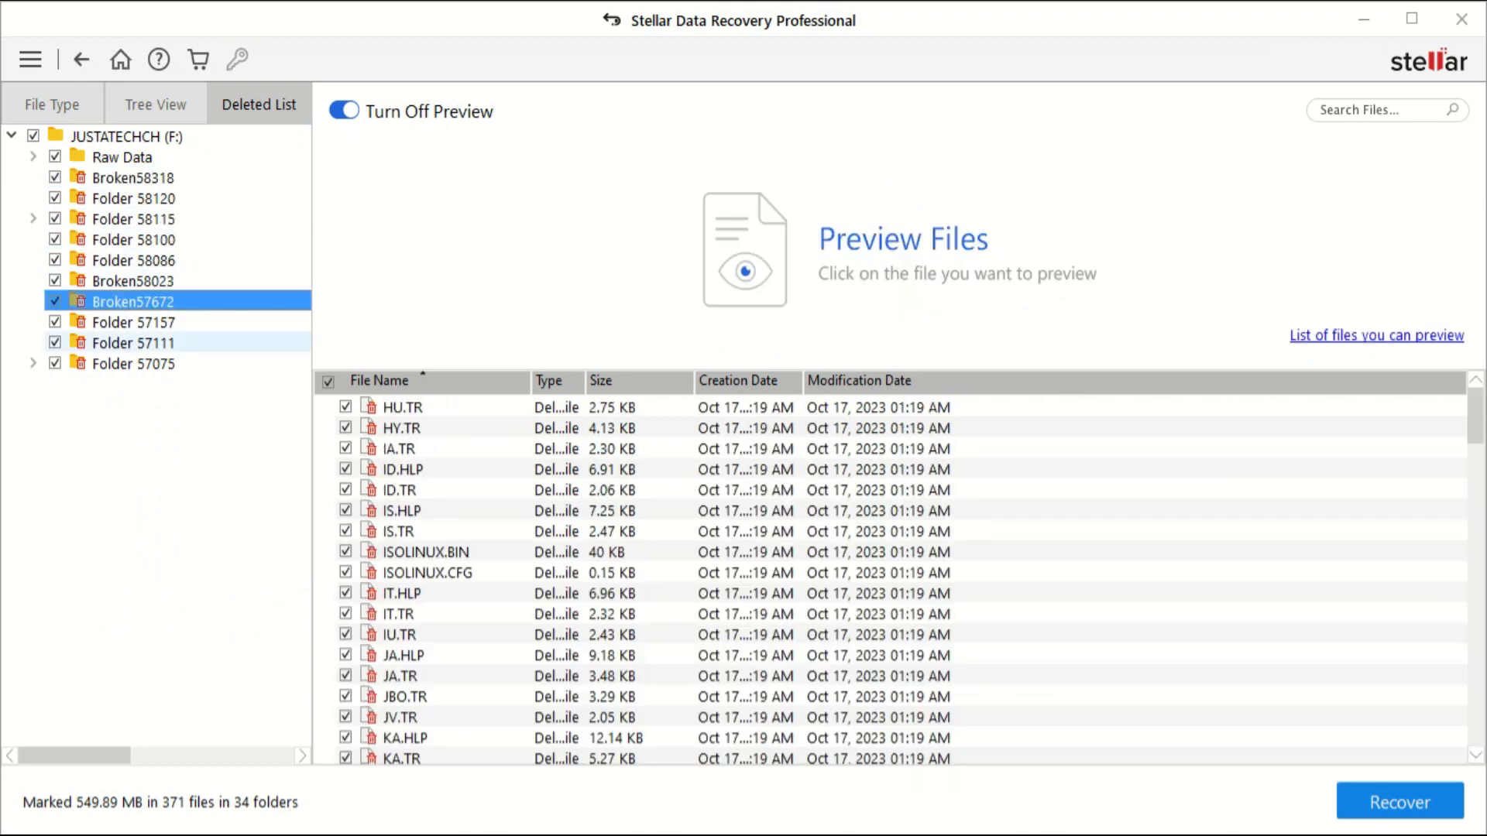
left_click(51, 104)
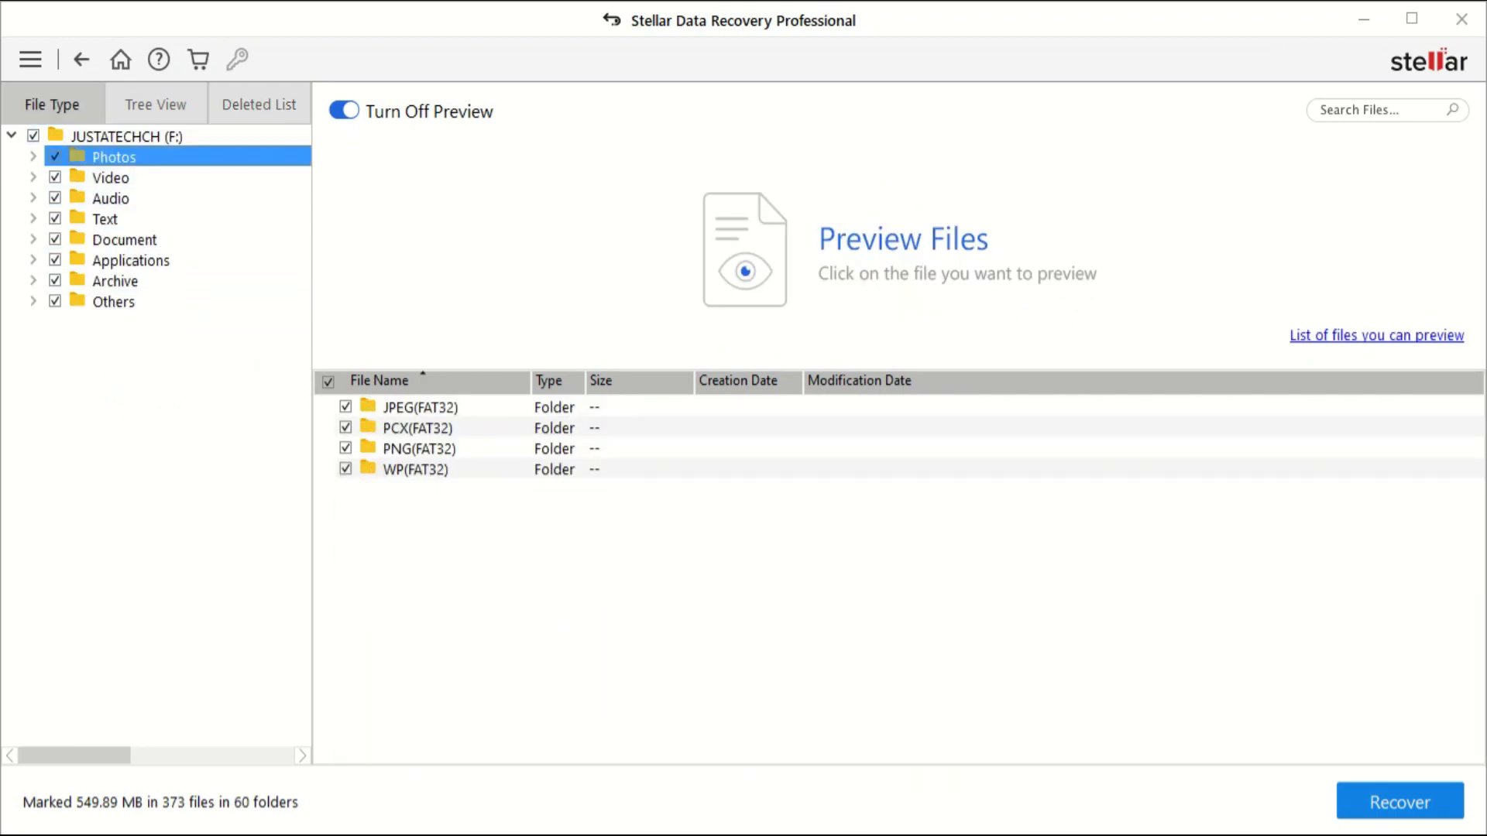
Preview red-lowerleft.png, red-upperright.png and BACK.JPG under Photos, then view the Text category.
left_click(149, 196)
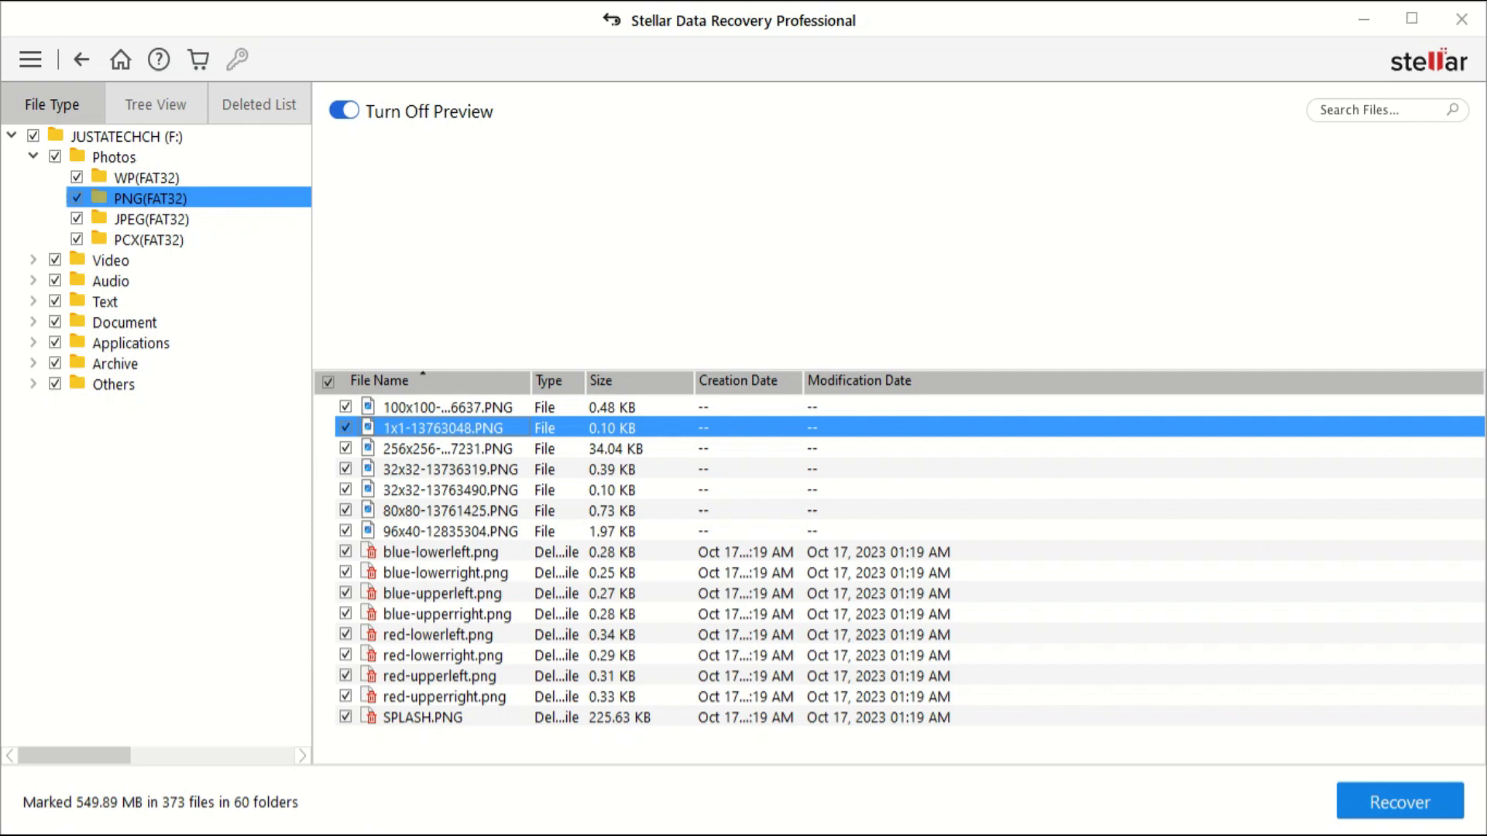
left_click(438, 633)
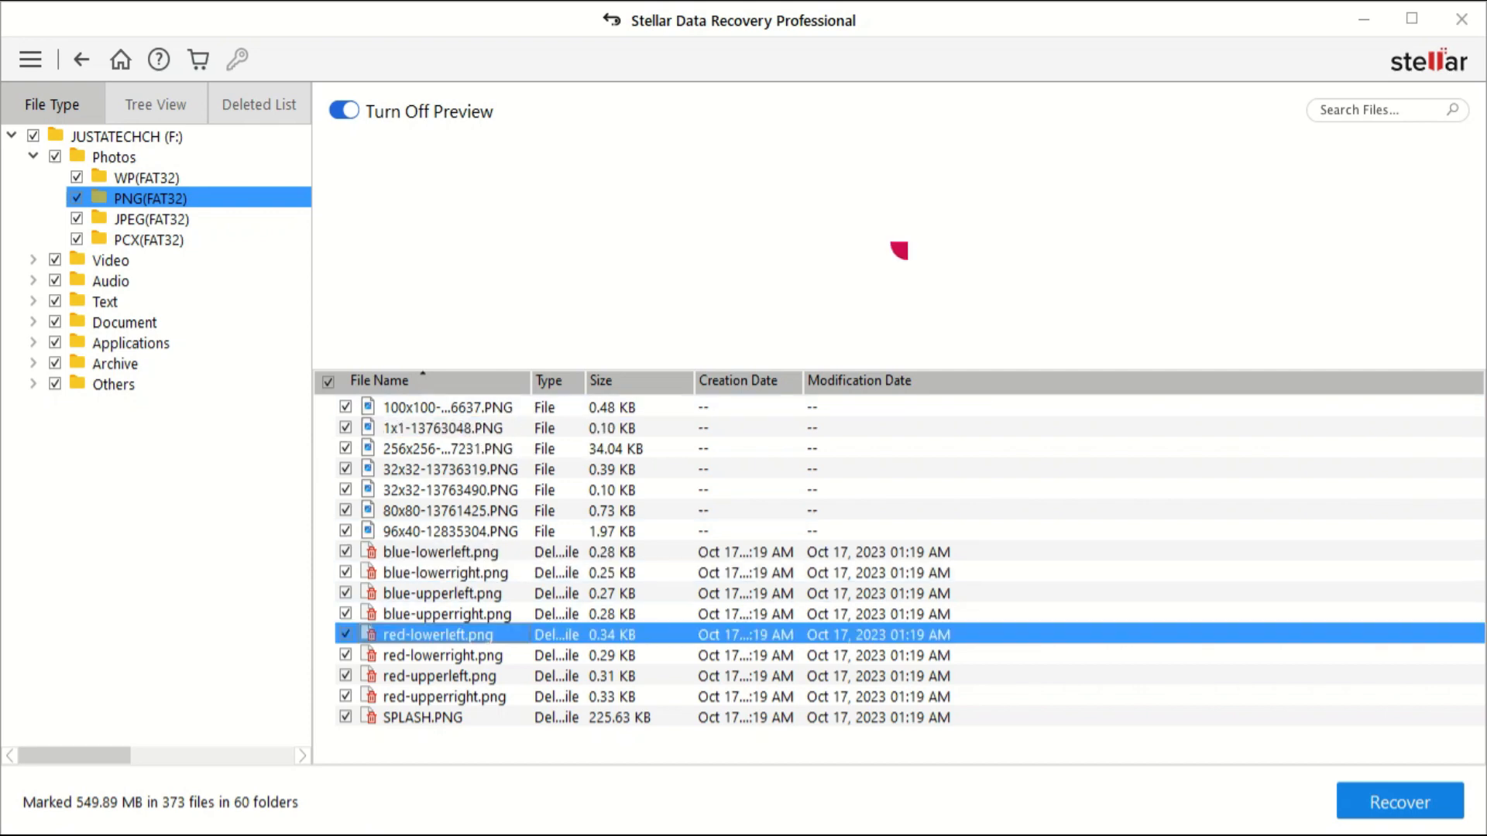
left_click(439, 695)
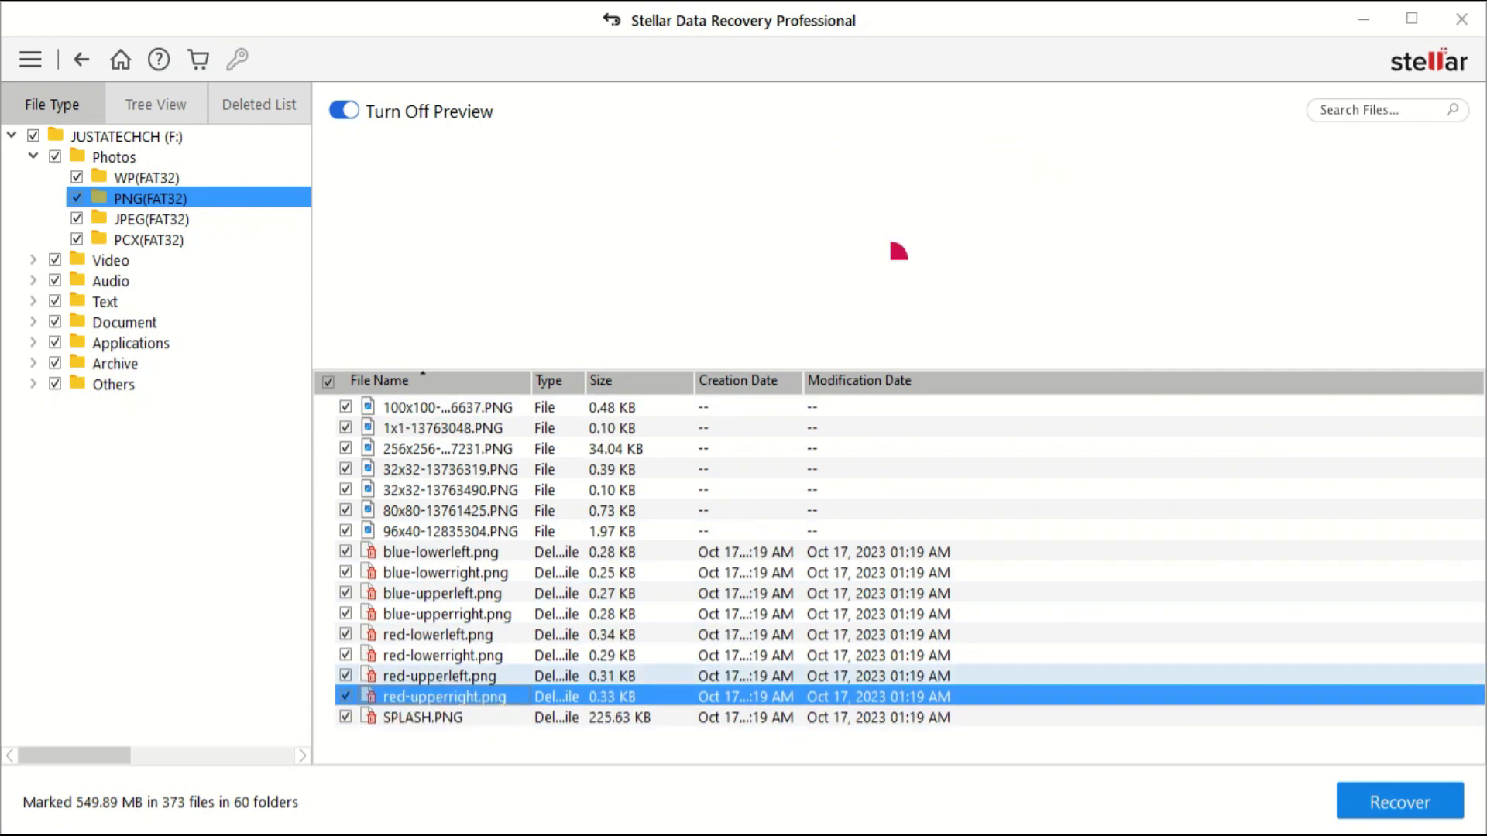
left_click(151, 218)
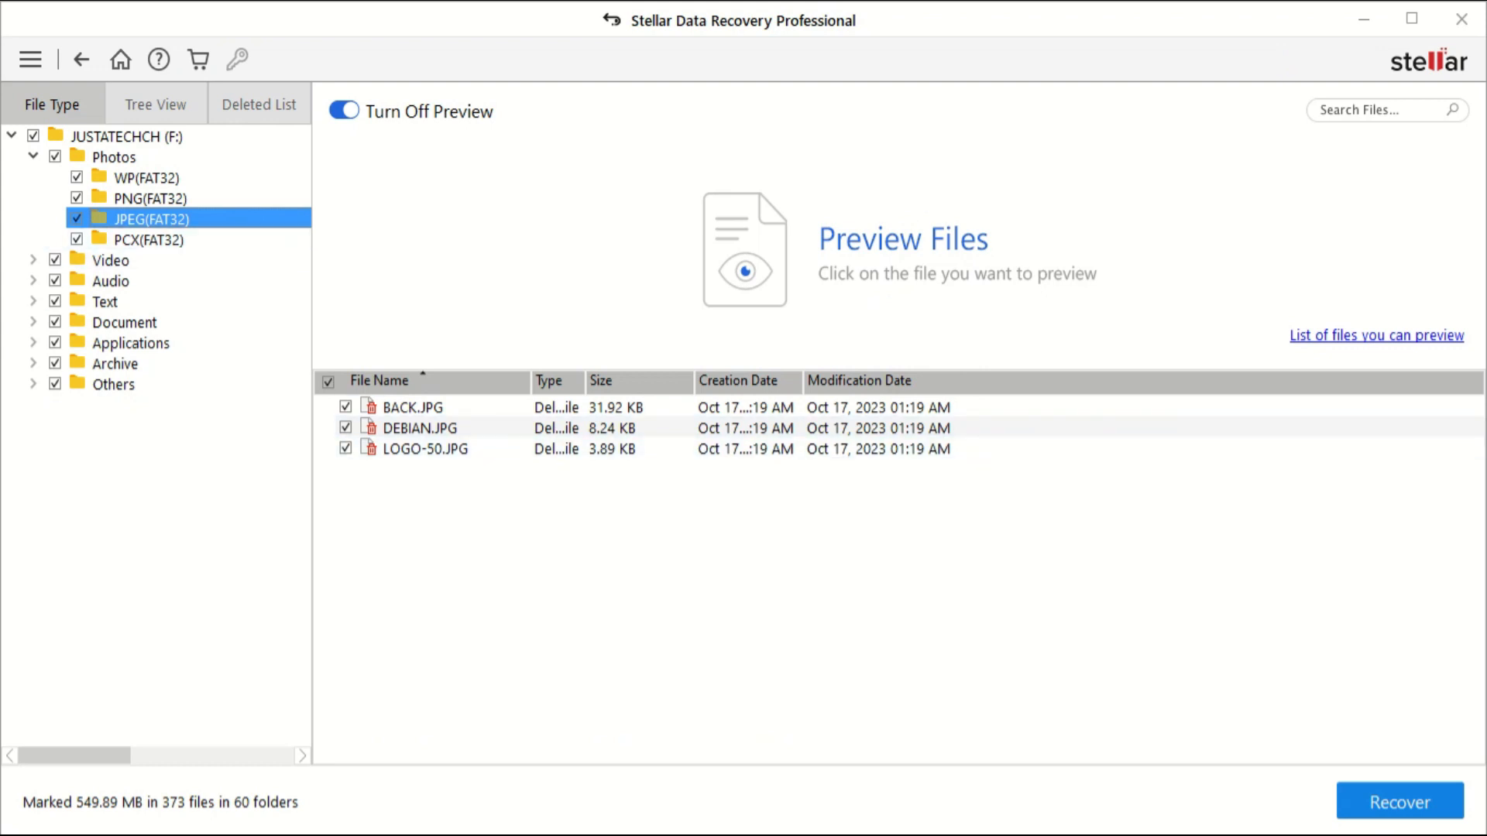
left_click(412, 407)
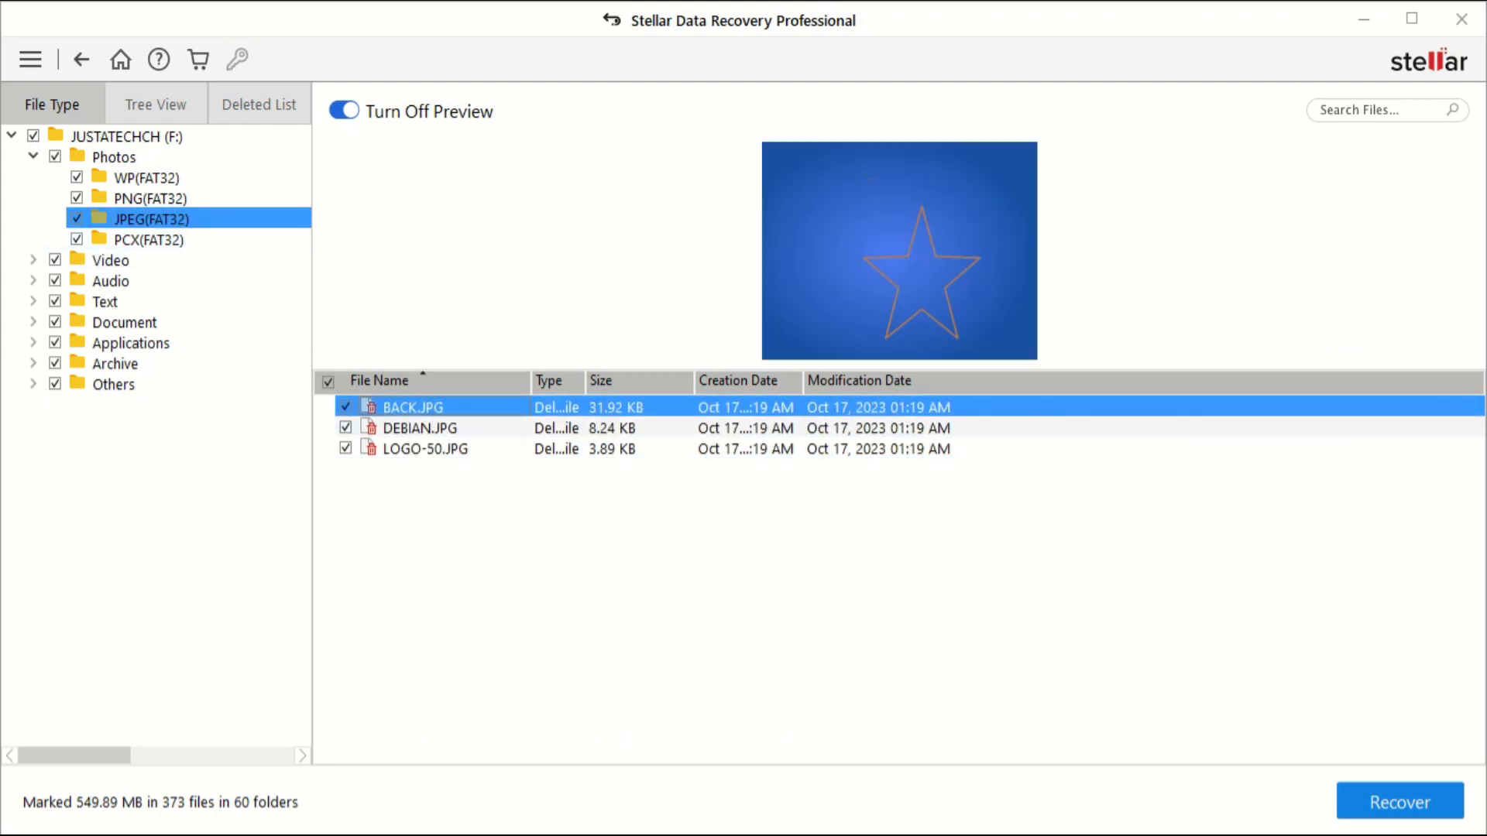
left_click(148, 322)
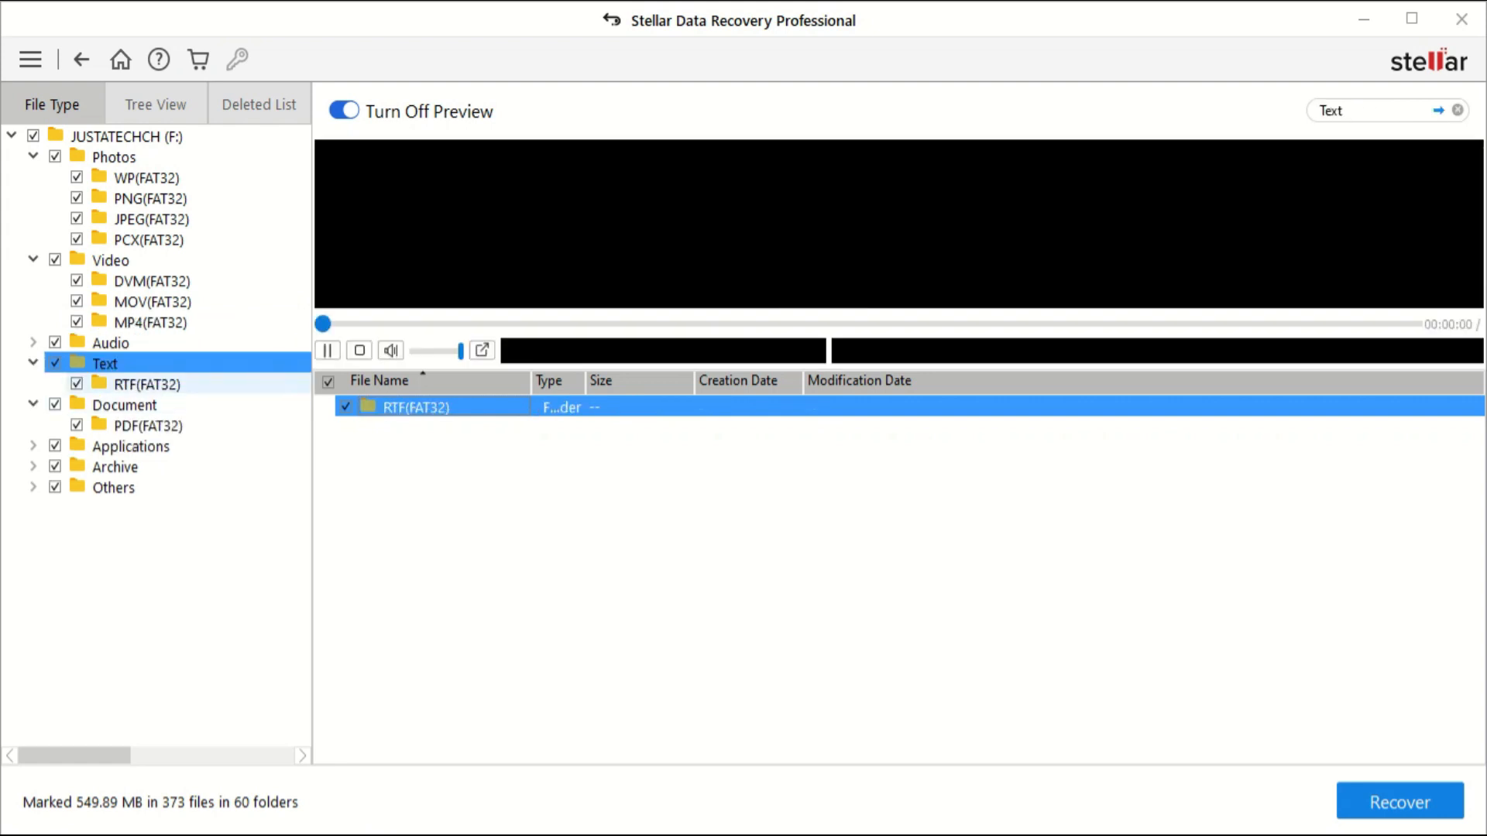
Preview the raw-data 32x32-13763490.PNG and look into the PDF folder's Folder 58115.
left_click(259, 104)
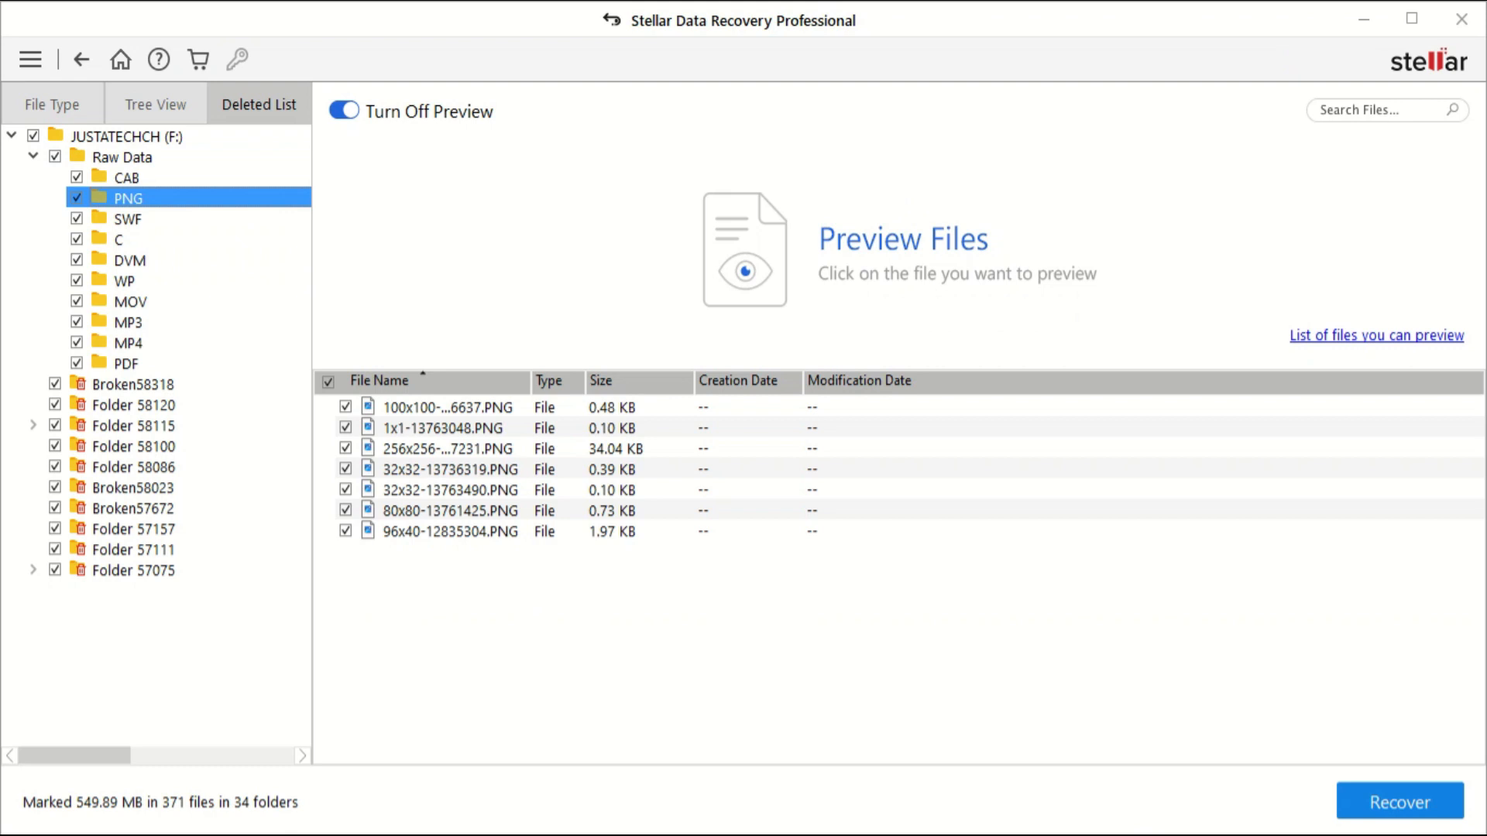
left_click(451, 491)
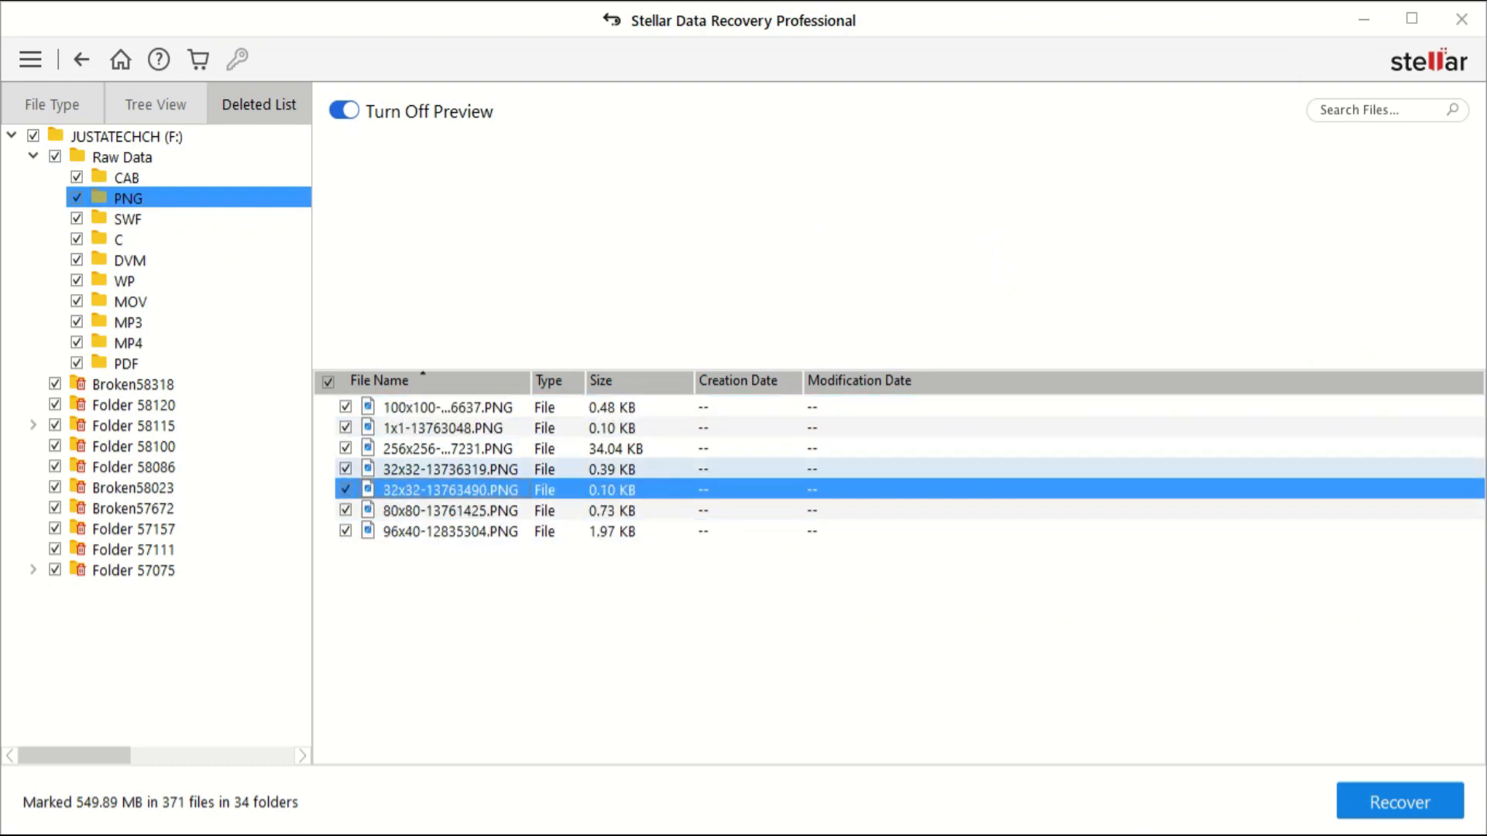
left_click(126, 363)
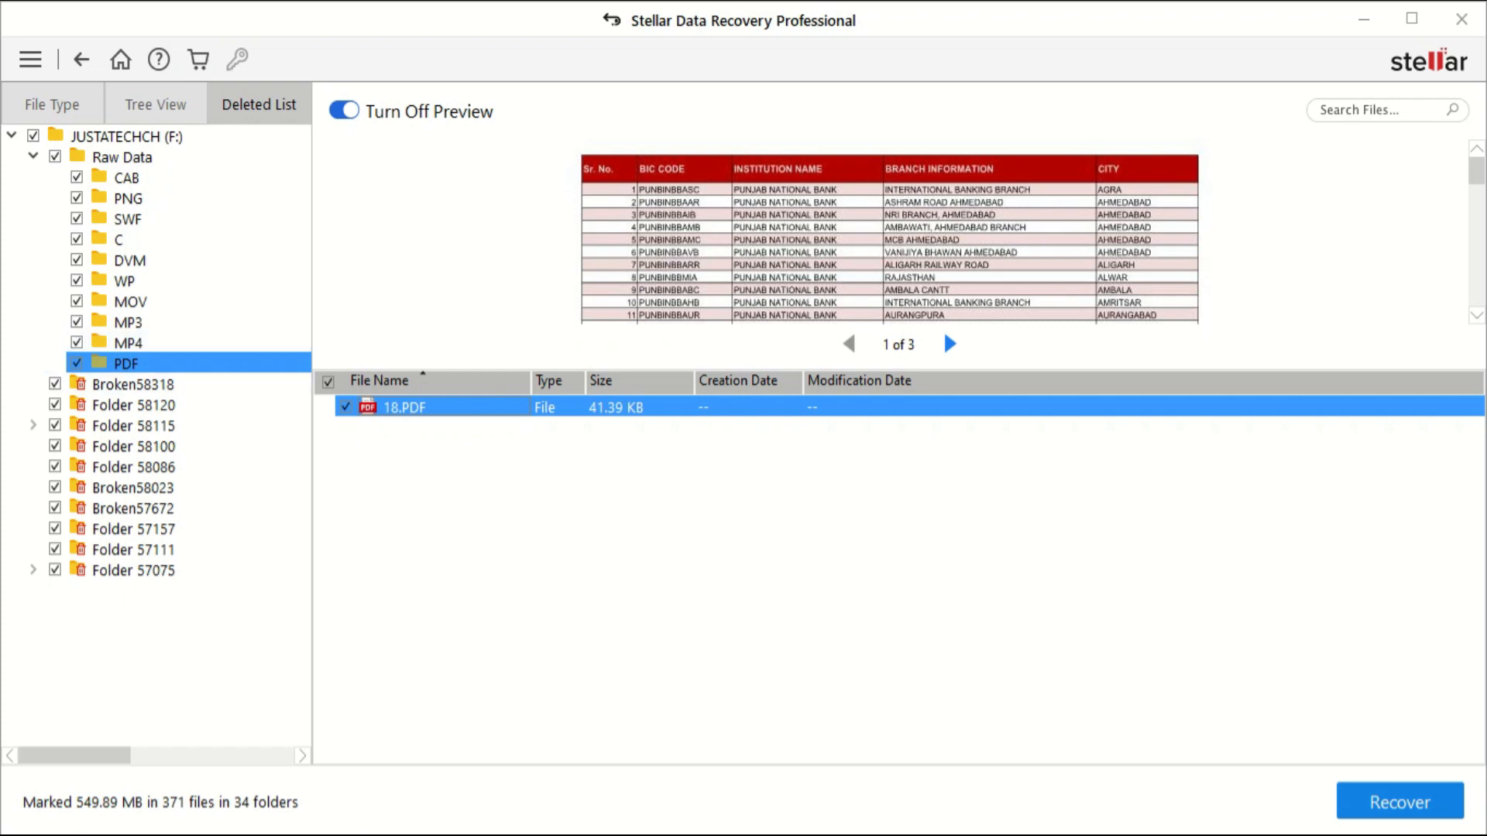
left_click(33, 425)
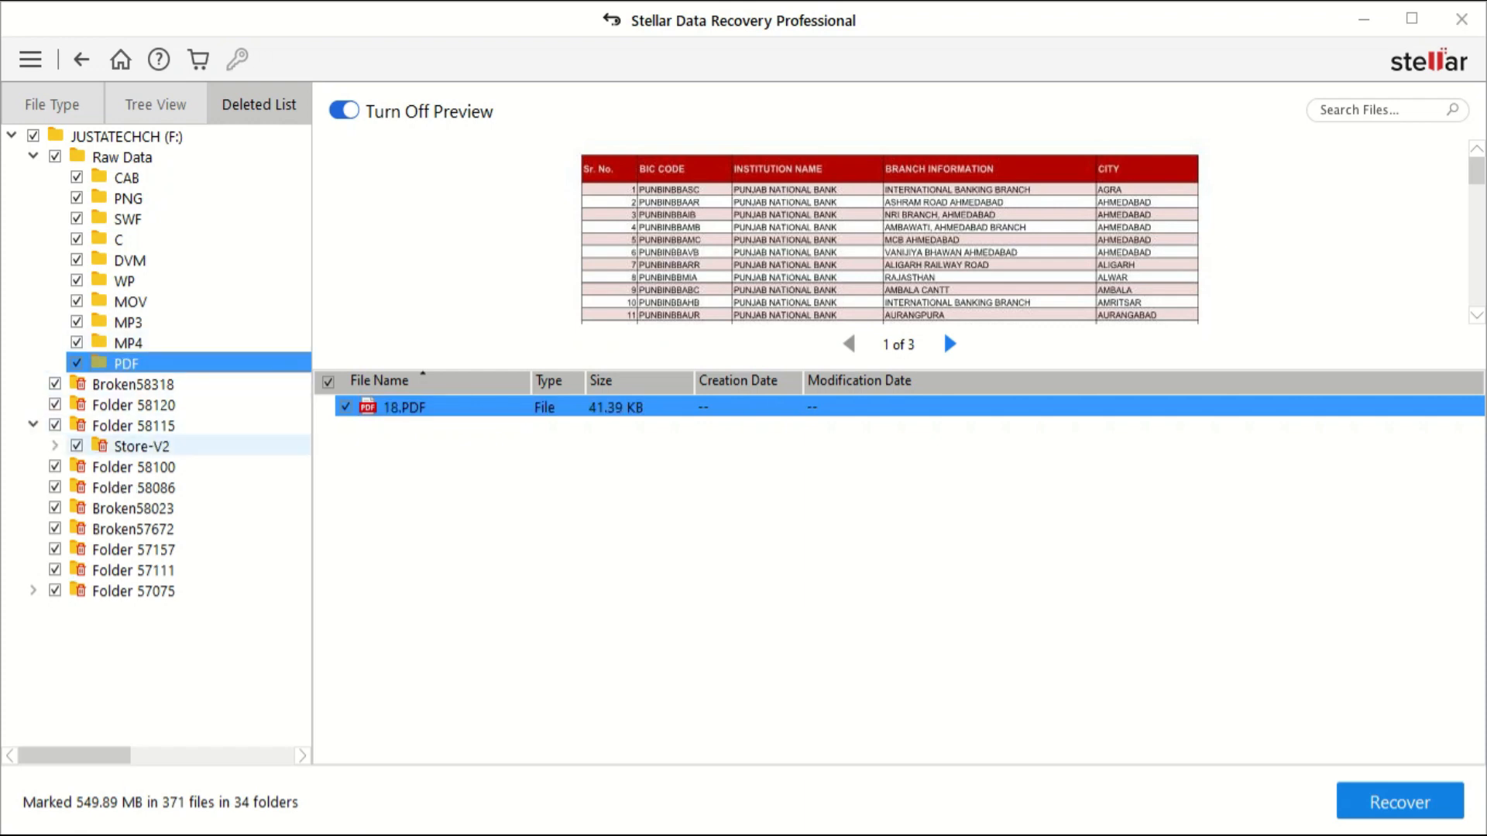
left_click(52, 104)
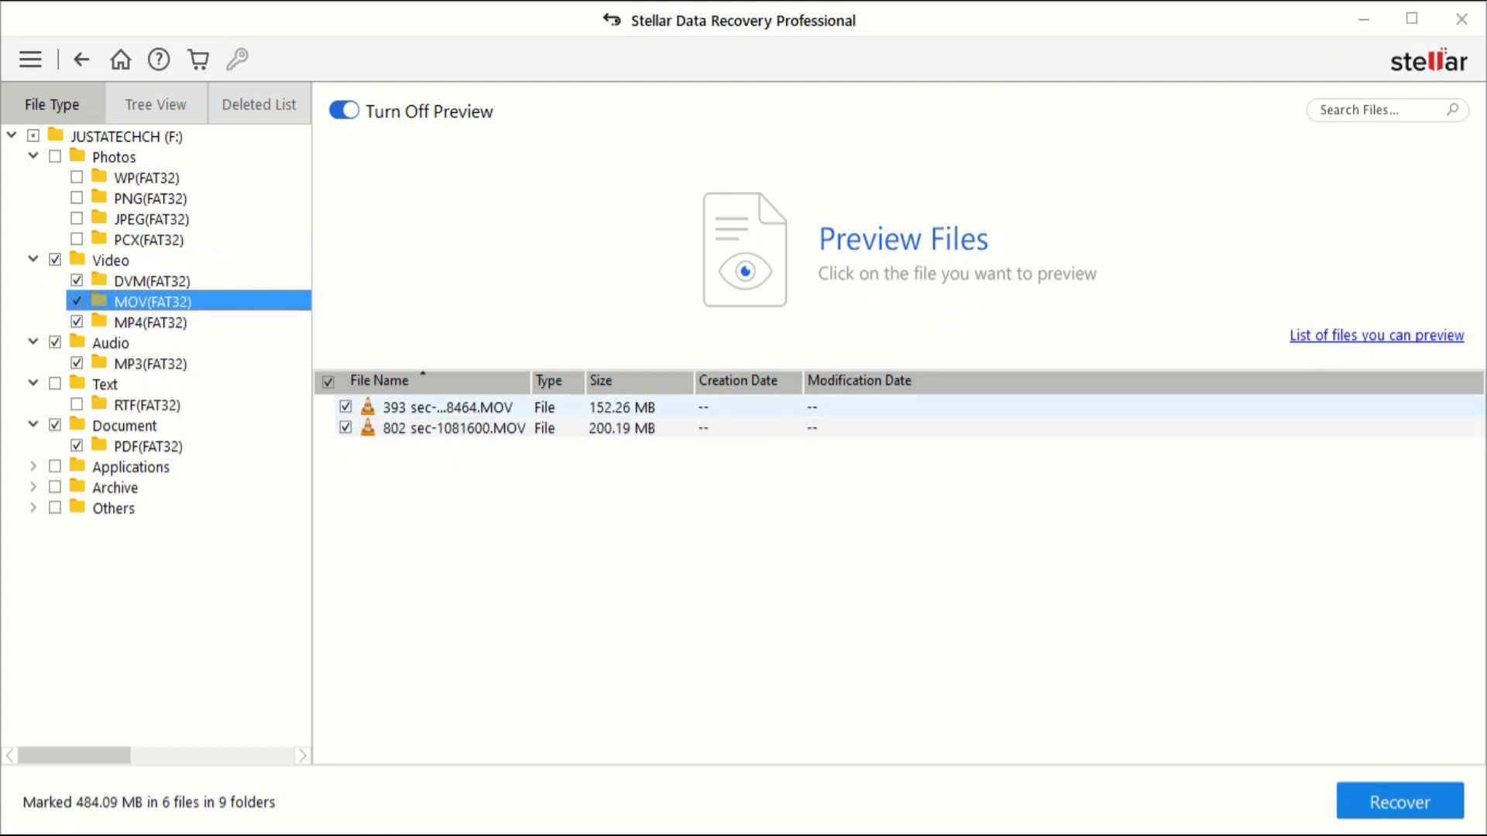
Preview 29.MP4, unmark the MOV videos and start recovery of the marked files.
left_click(147, 322)
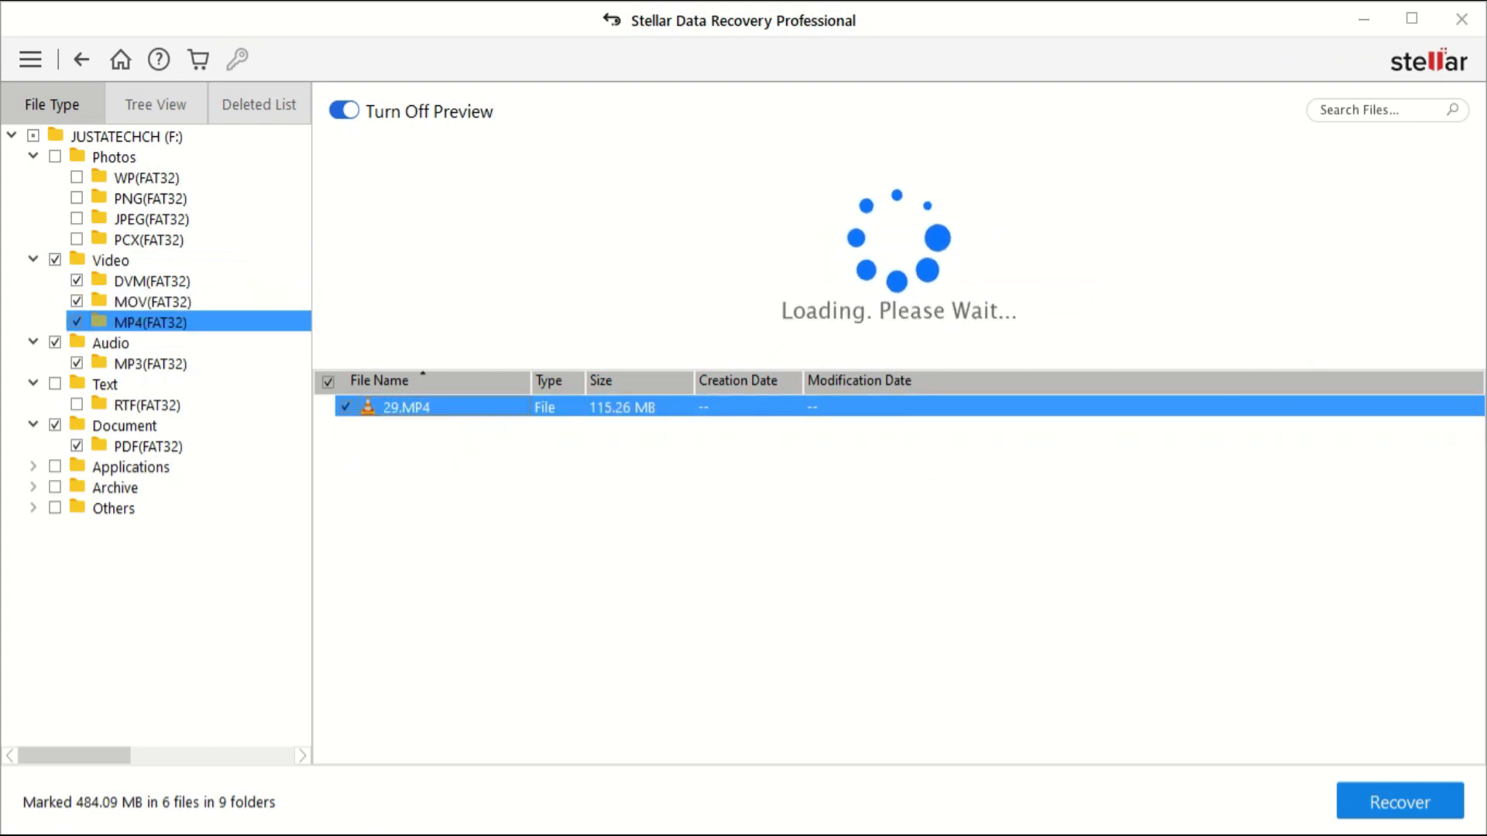
left_click(406, 407)
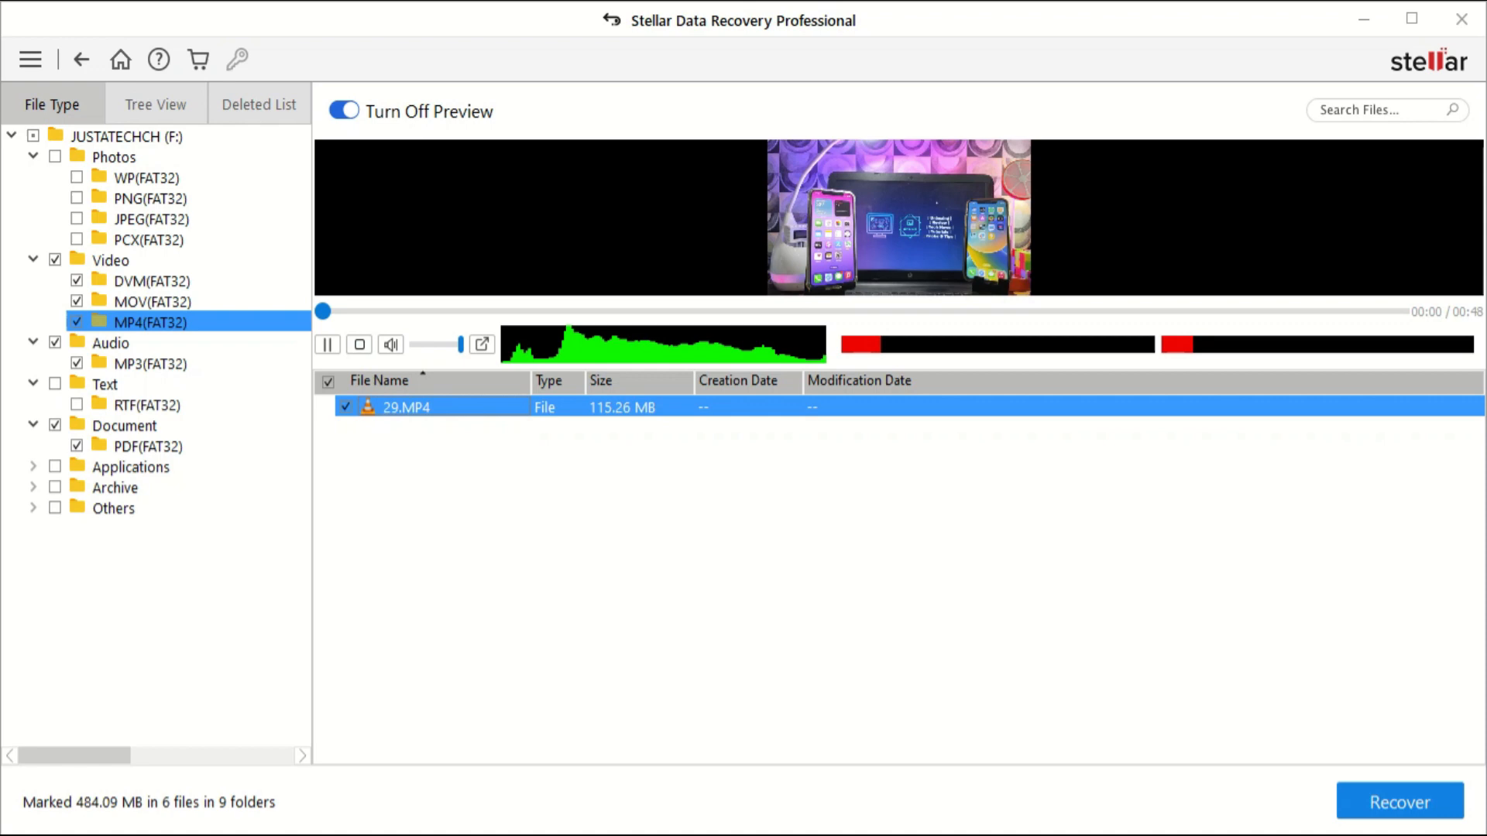
left_click(153, 302)
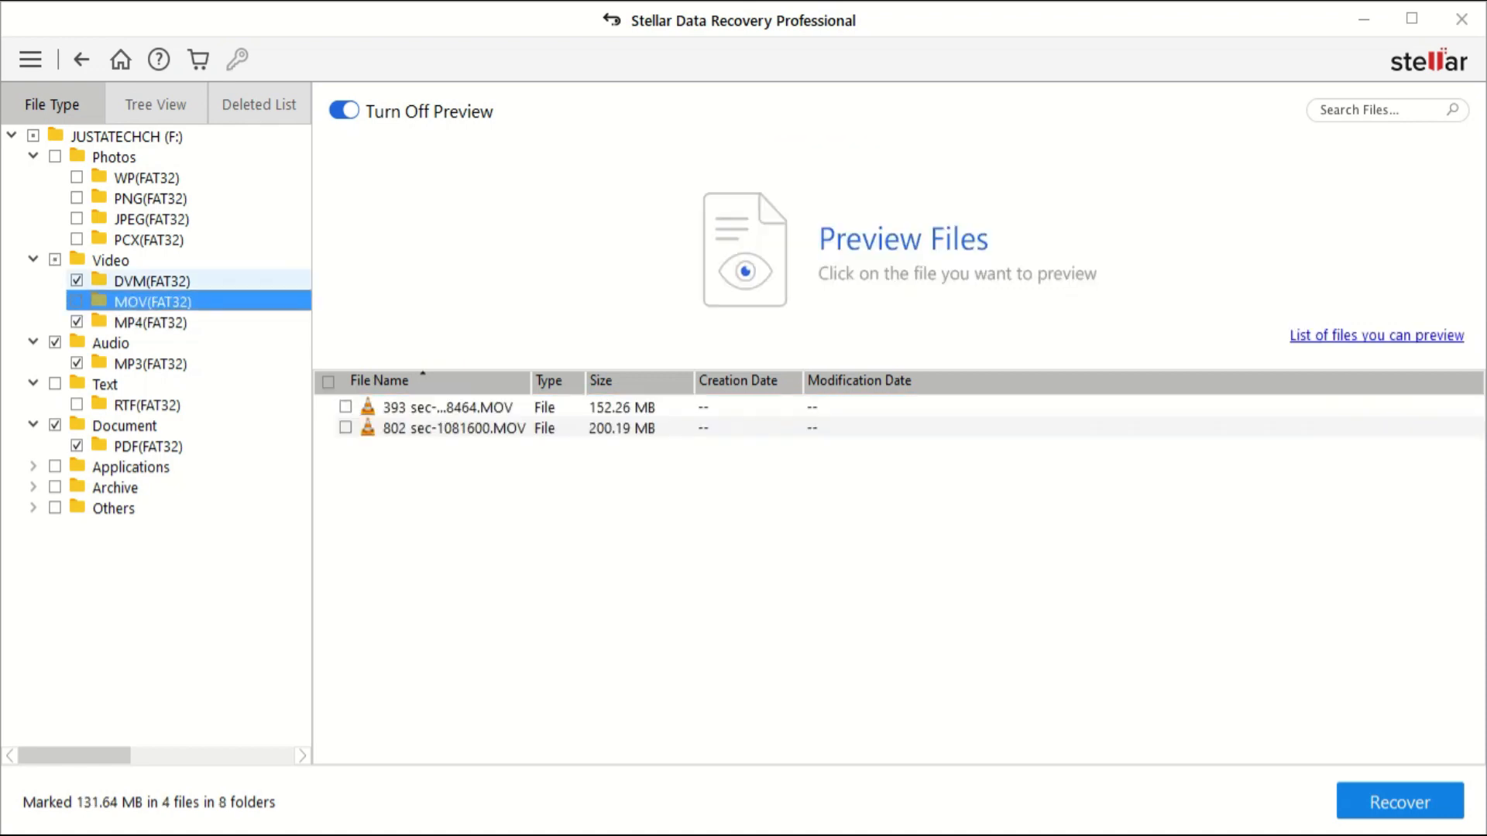
left_click(1397, 801)
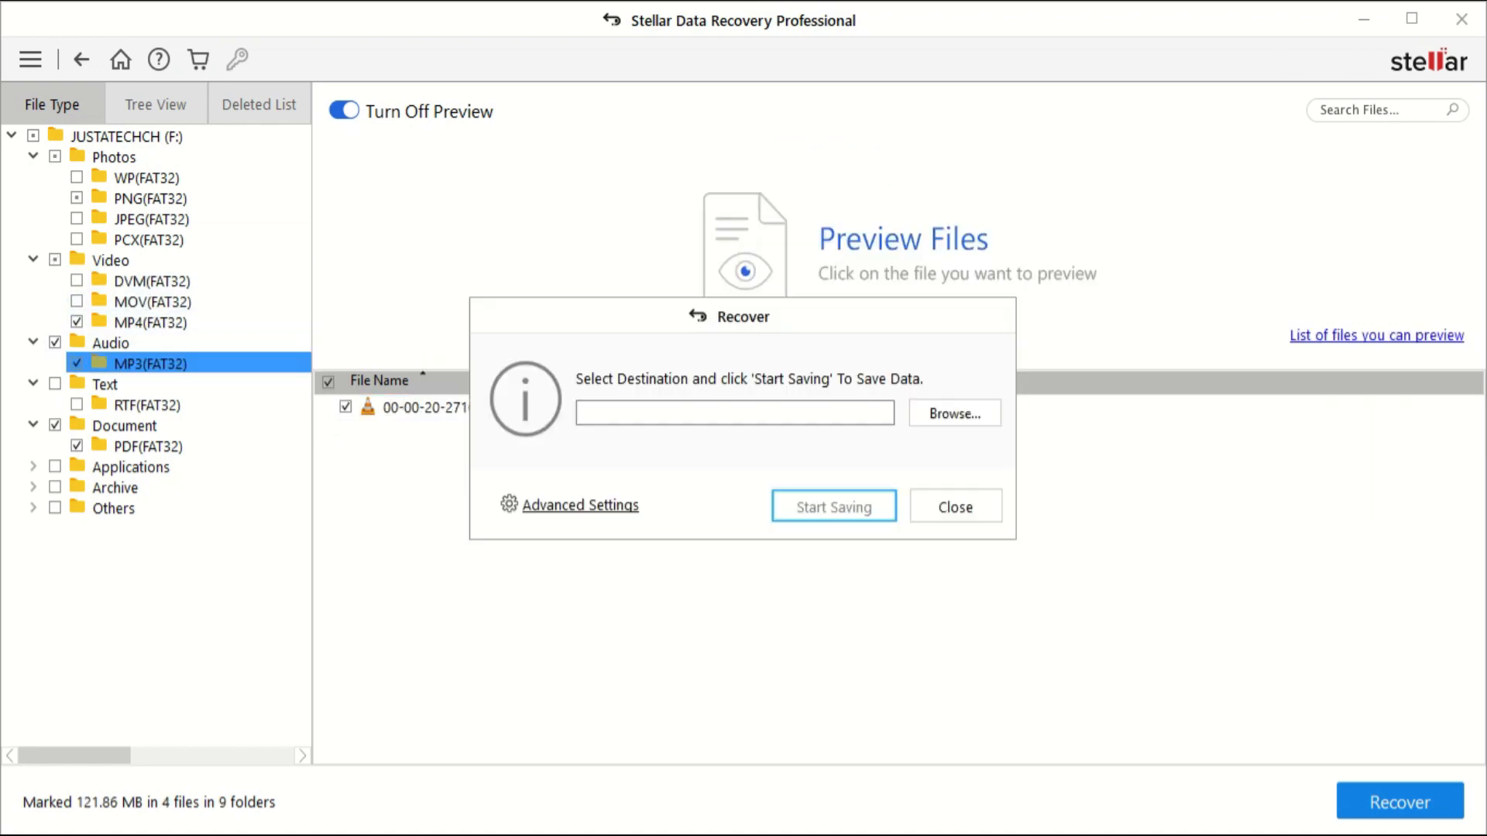
Set the new Desktop DATA folder as destination and confirm the advanced recovery settings.
left_click(952, 411)
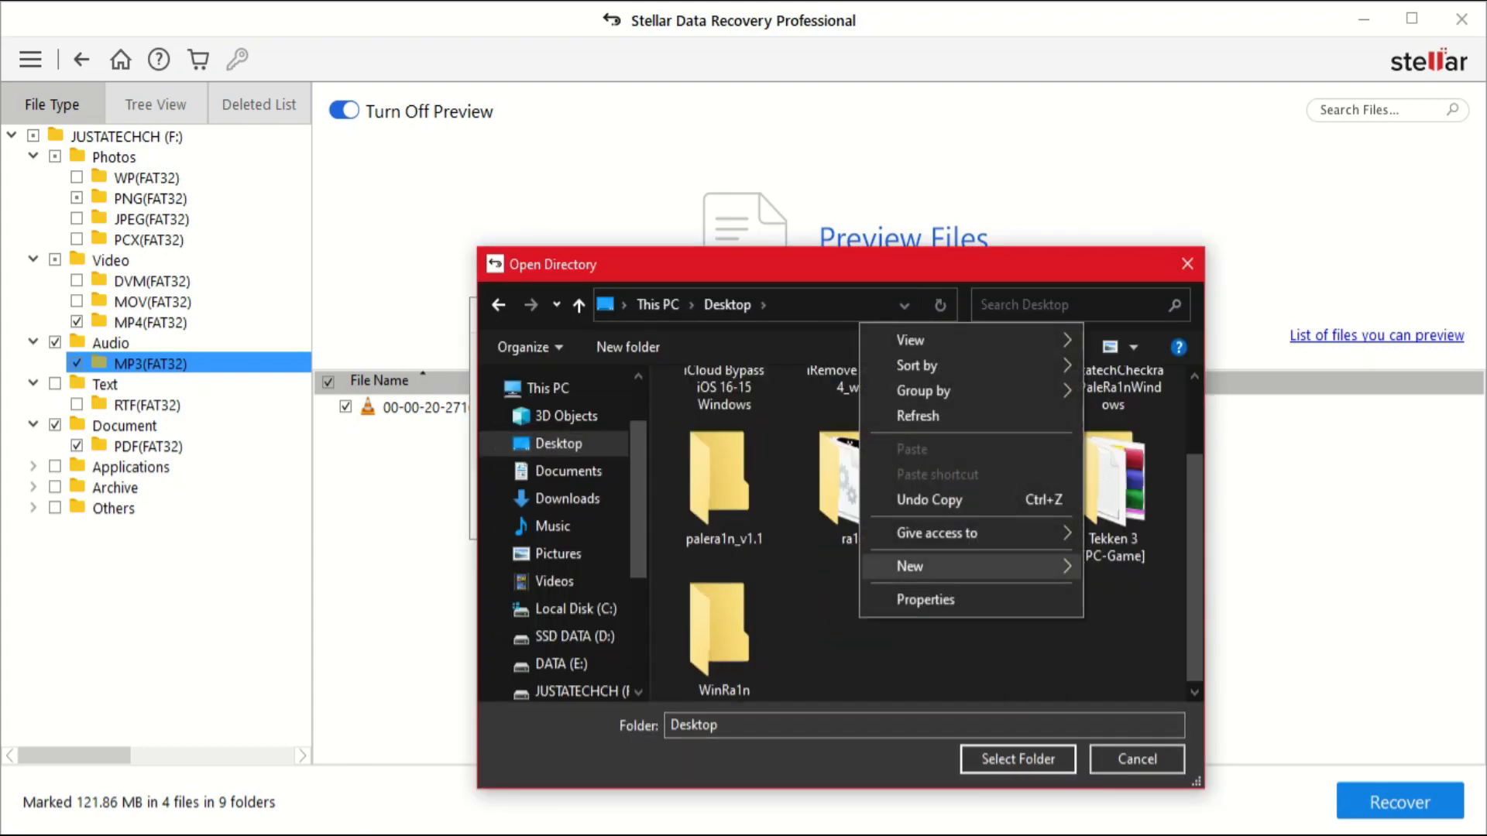
left_click(909, 565)
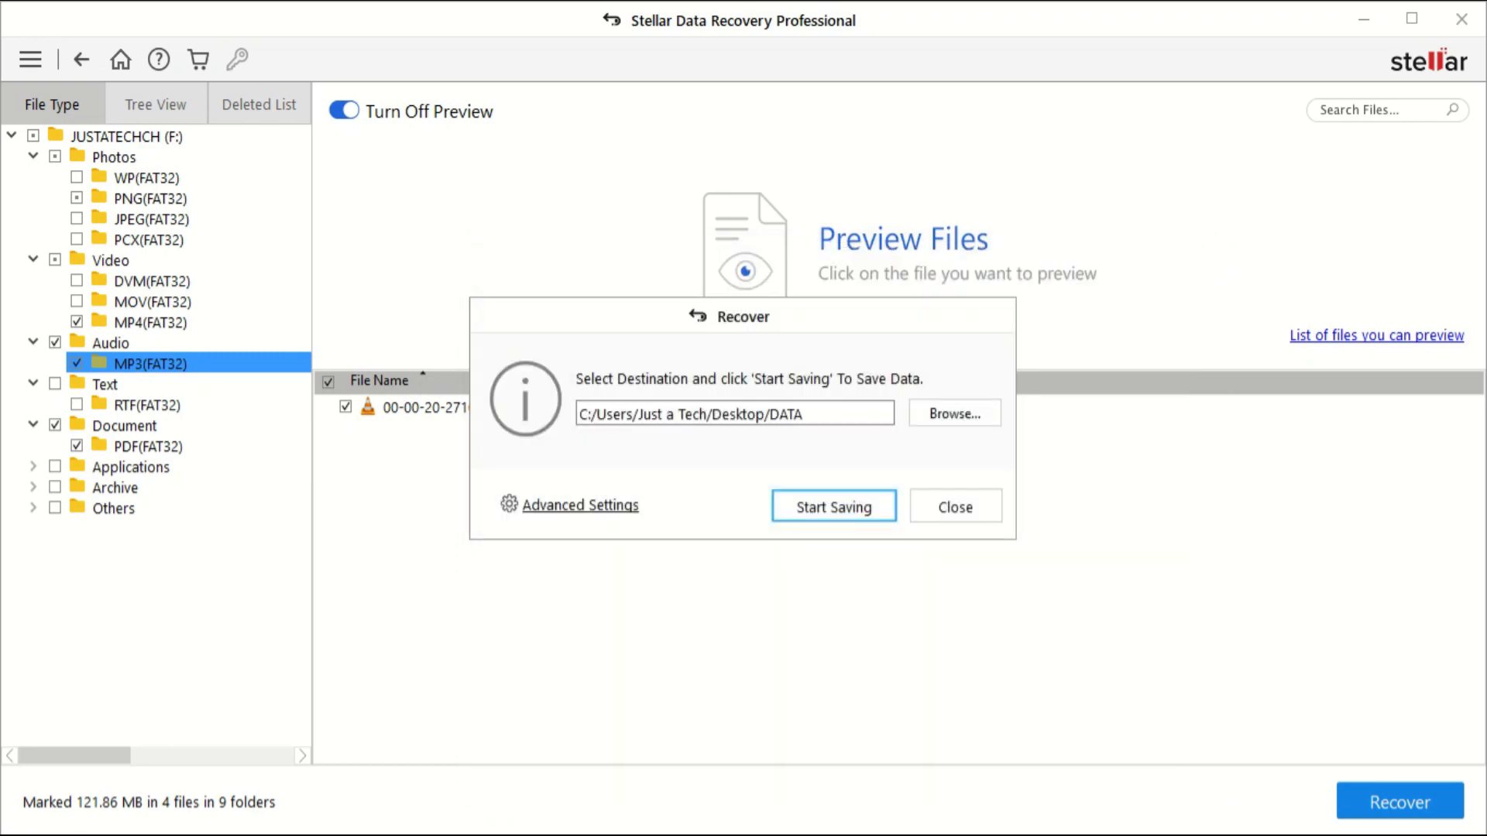
left_click(579, 505)
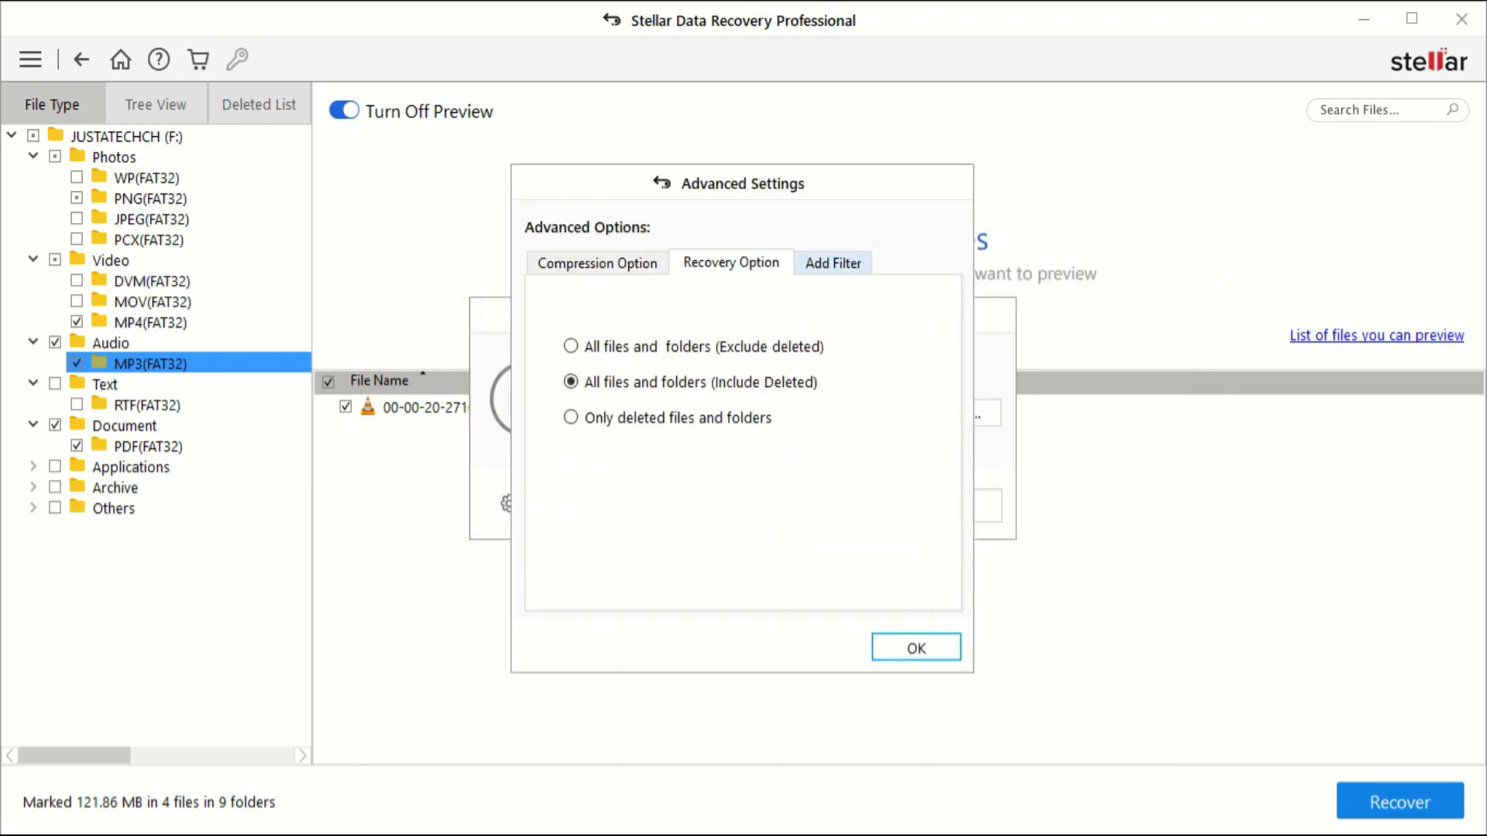
left_click(915, 647)
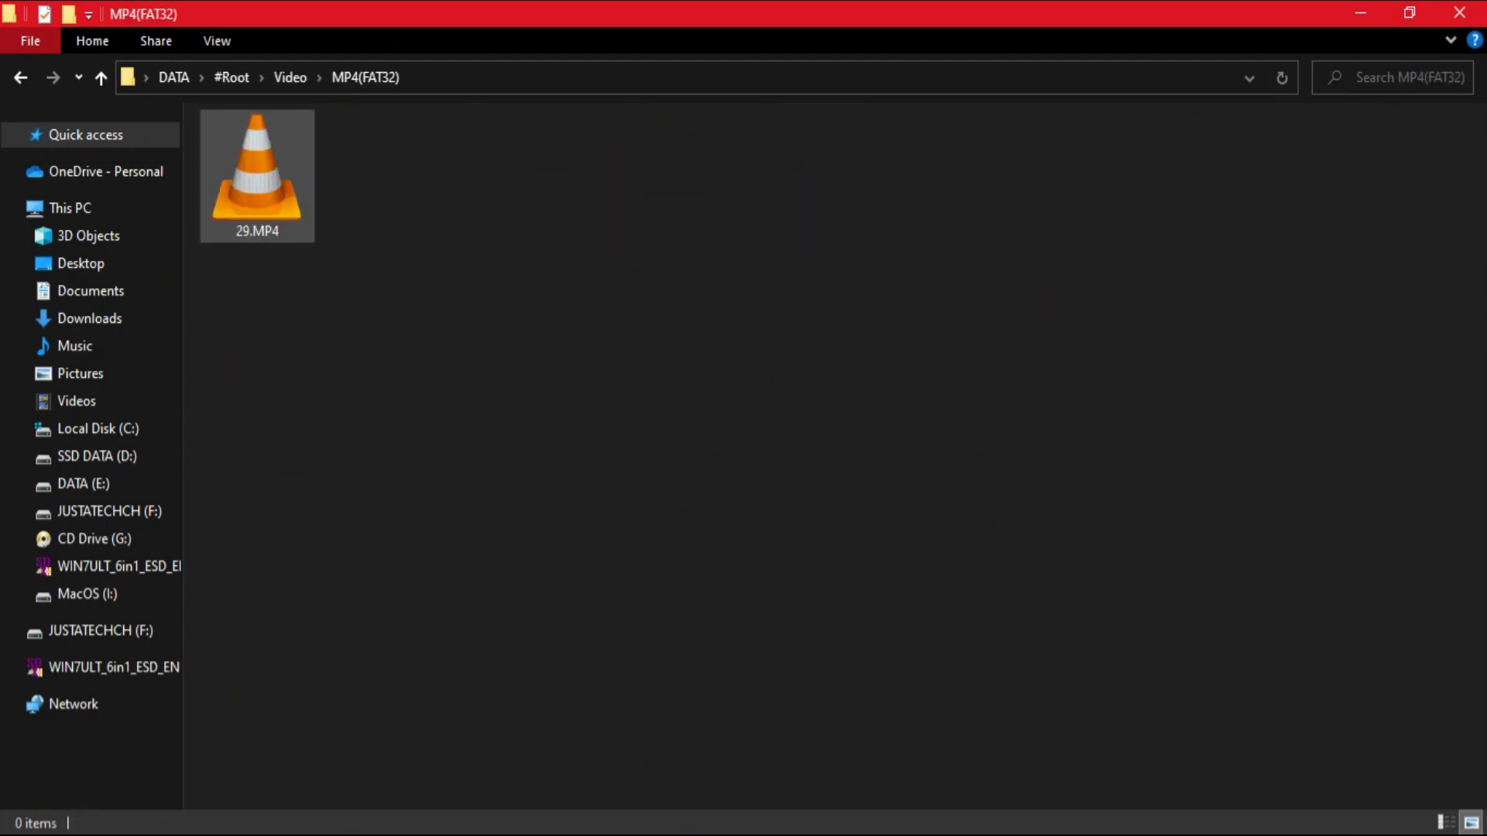
Play the recovered 29.MP4 and look through the Document and PDF(FAT32) folders inside DATA.
double_click(255, 170)
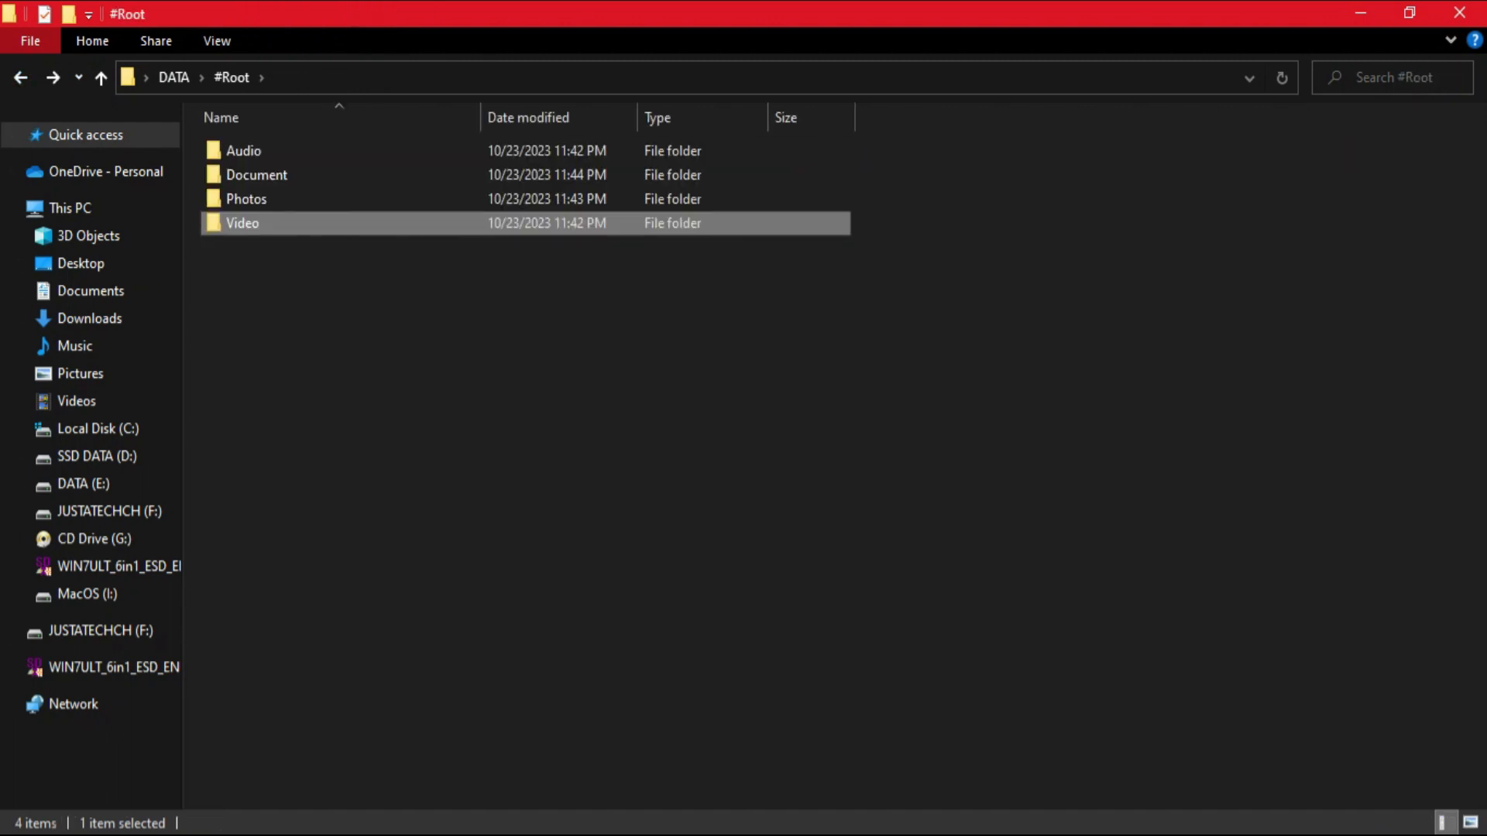
double_click(246, 198)
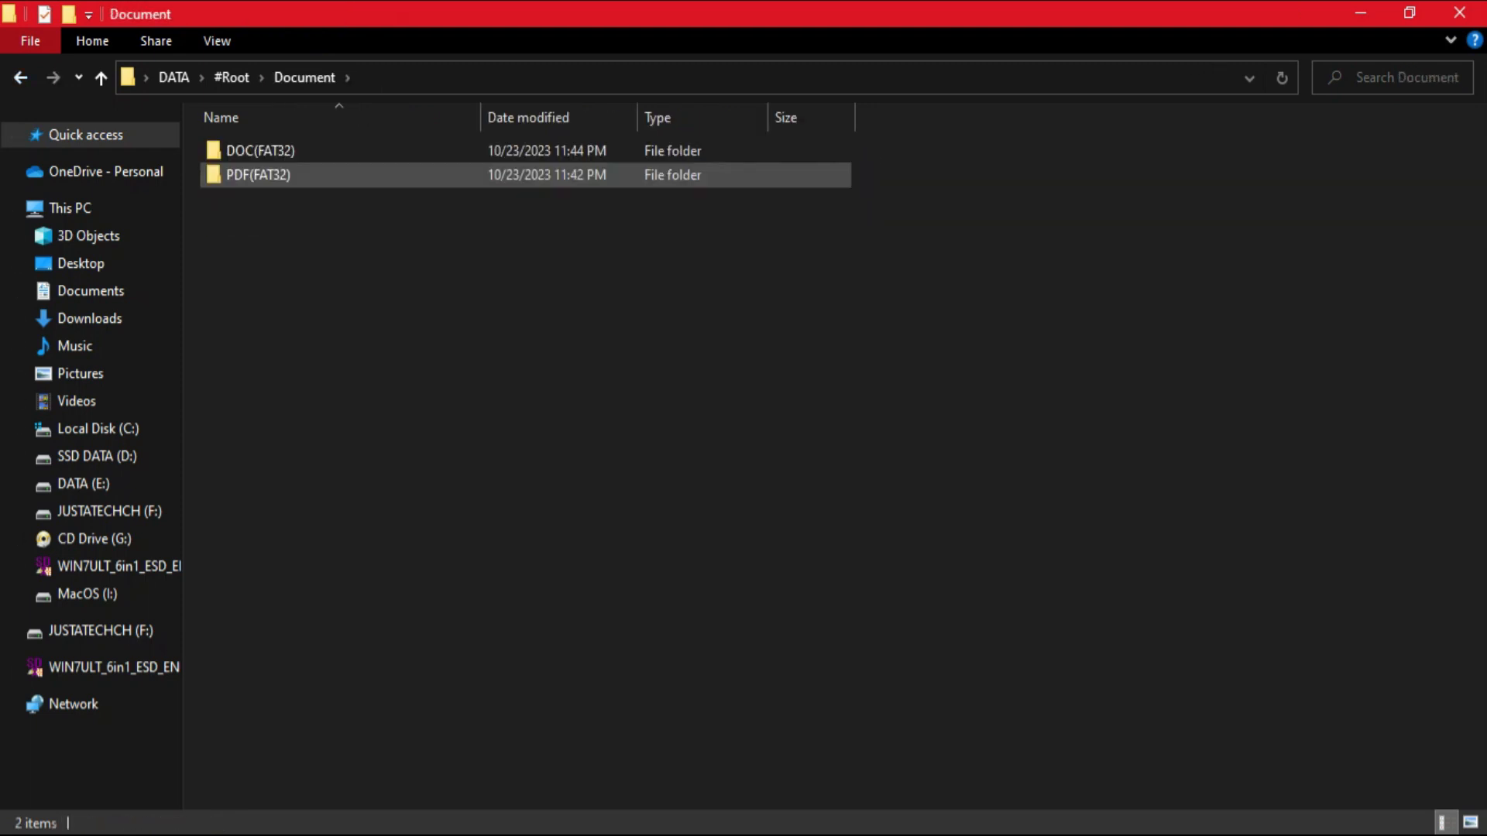
double_click(260, 150)
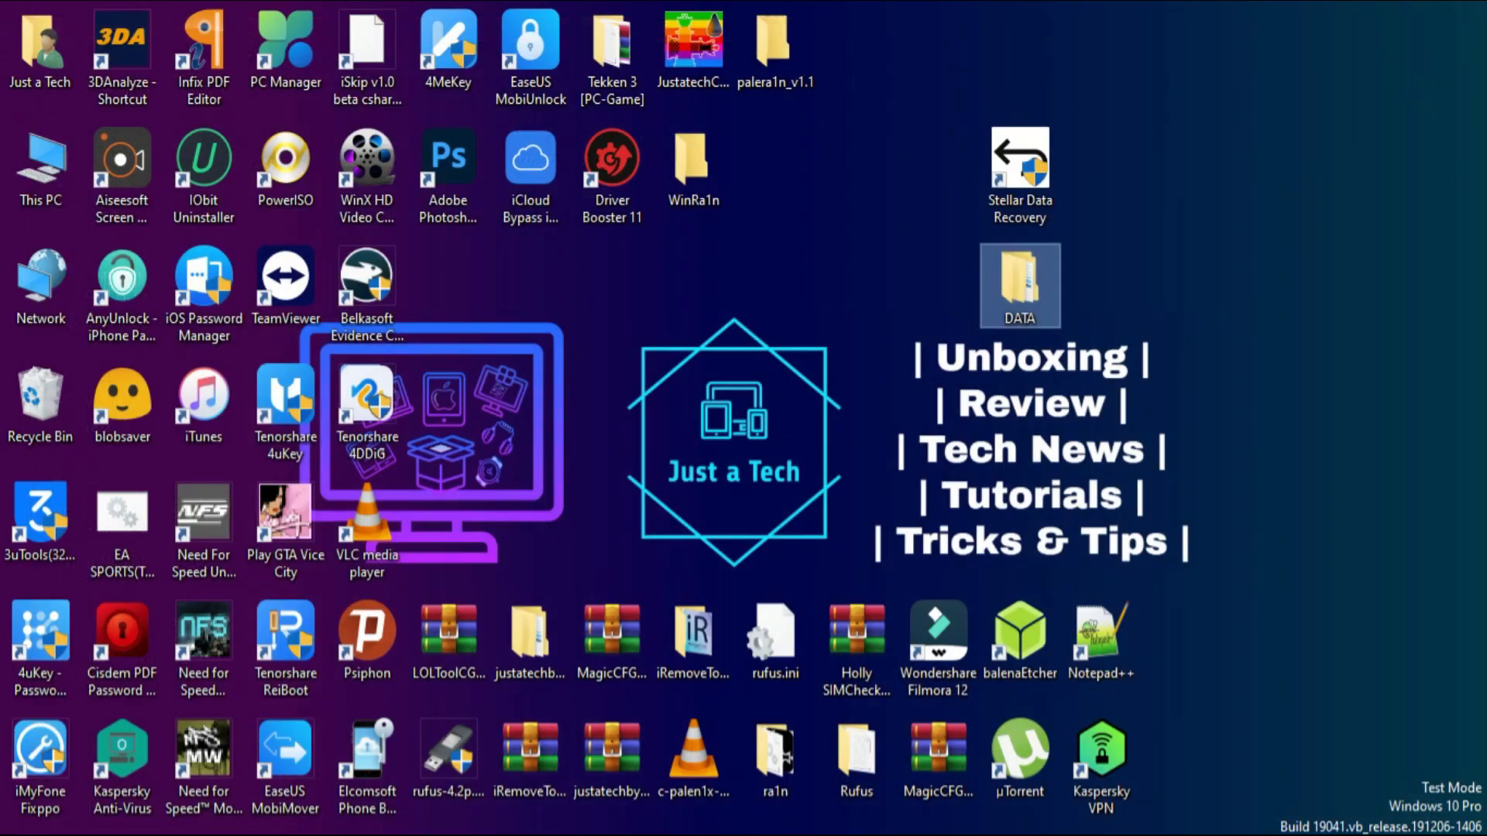
double_click(1019, 161)
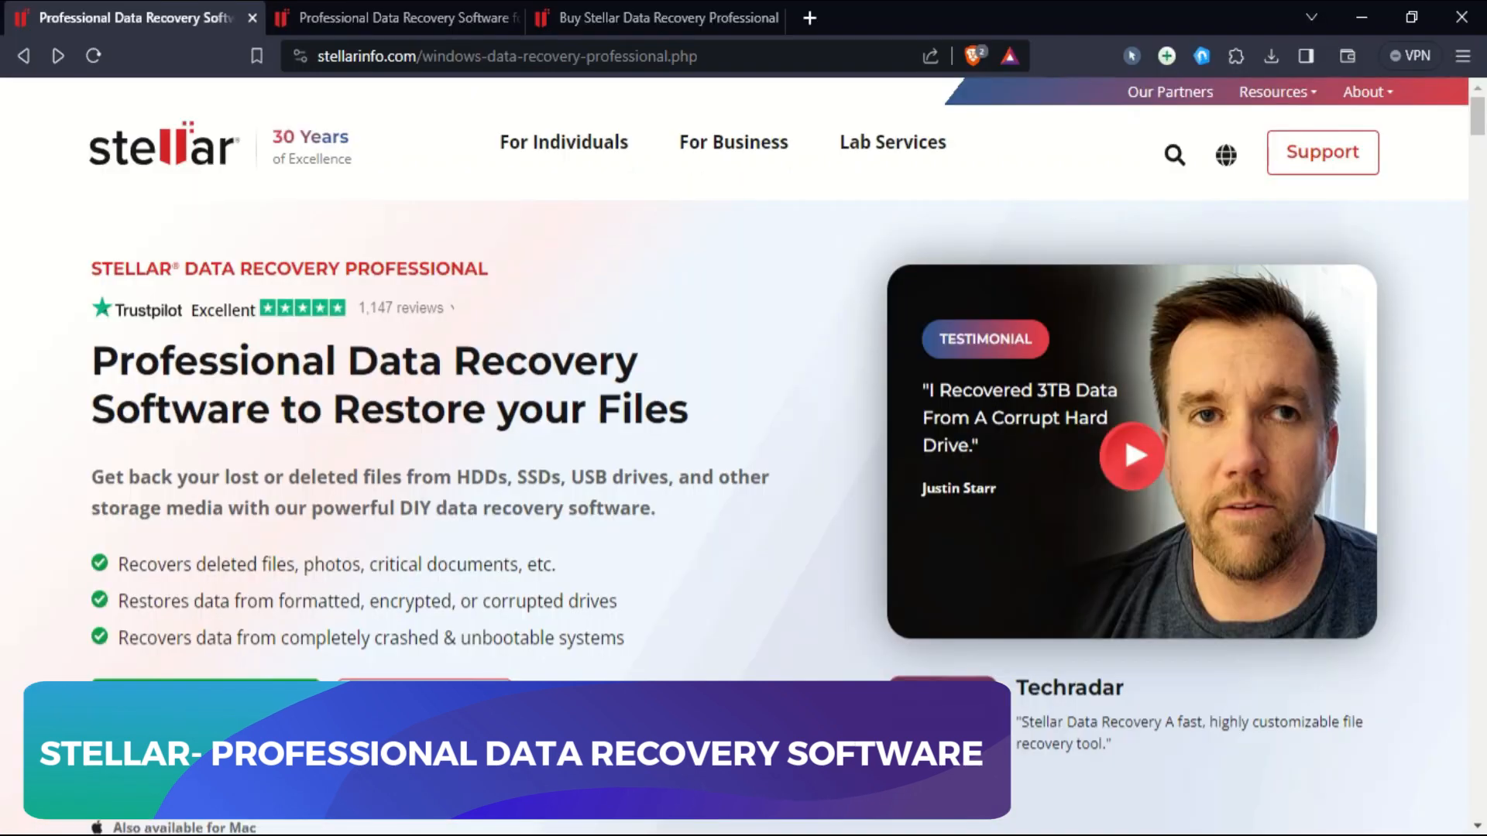
Scroll the stellarinfo.com product page and jump to the pricing plans.
scroll("down", 3)
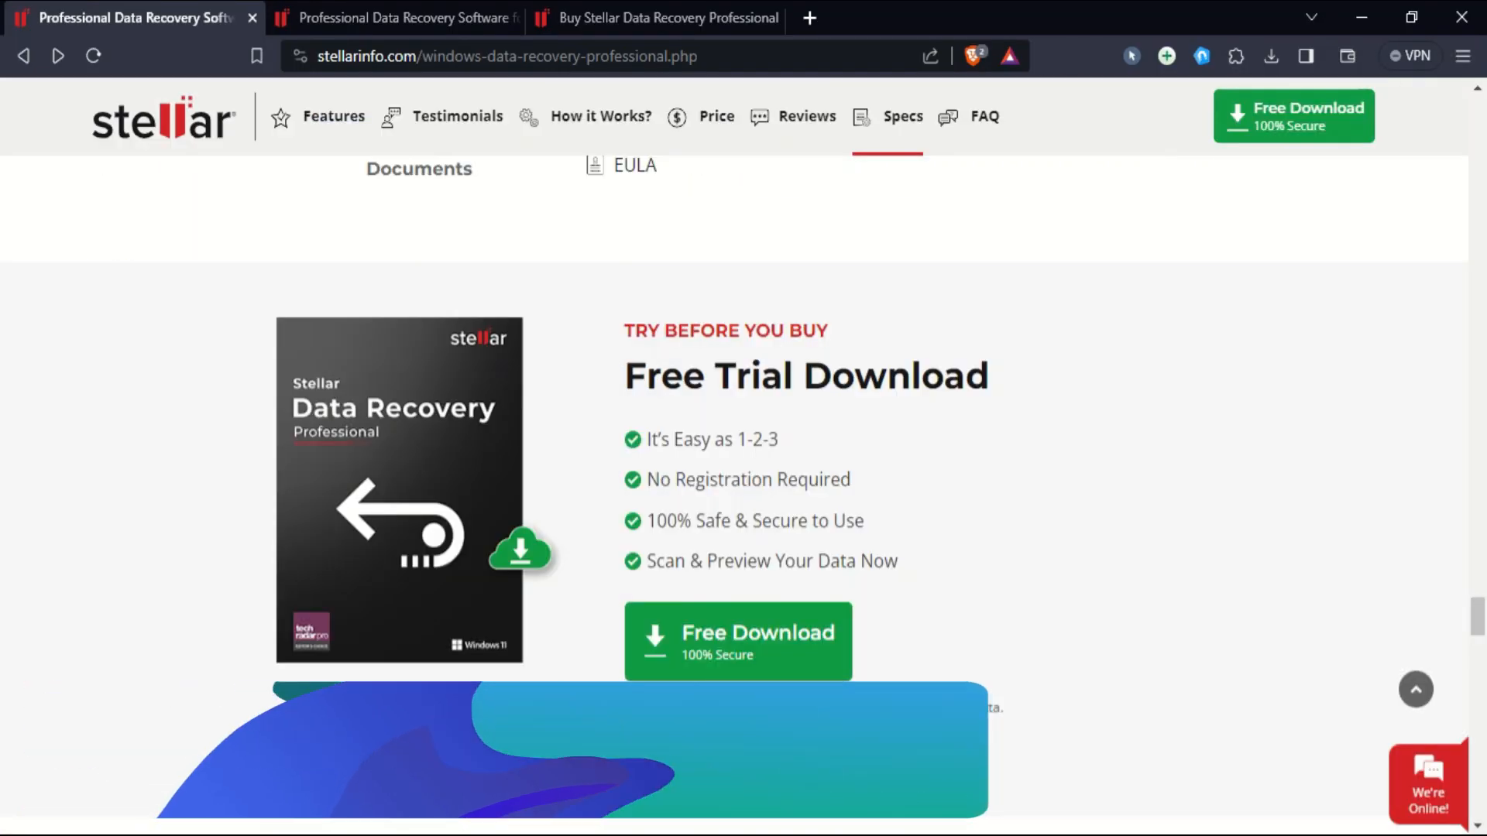
left_click(716, 116)
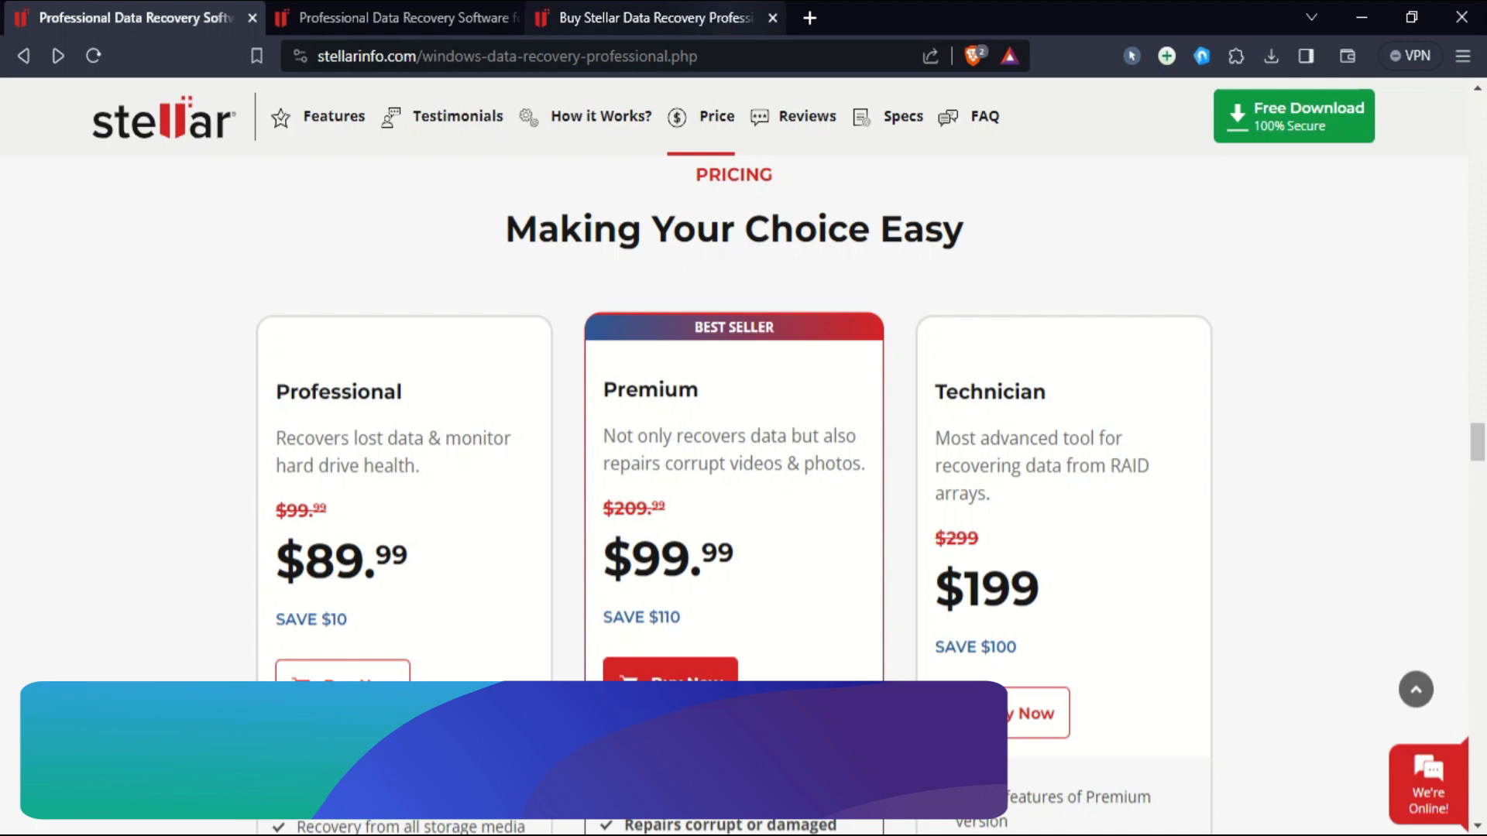